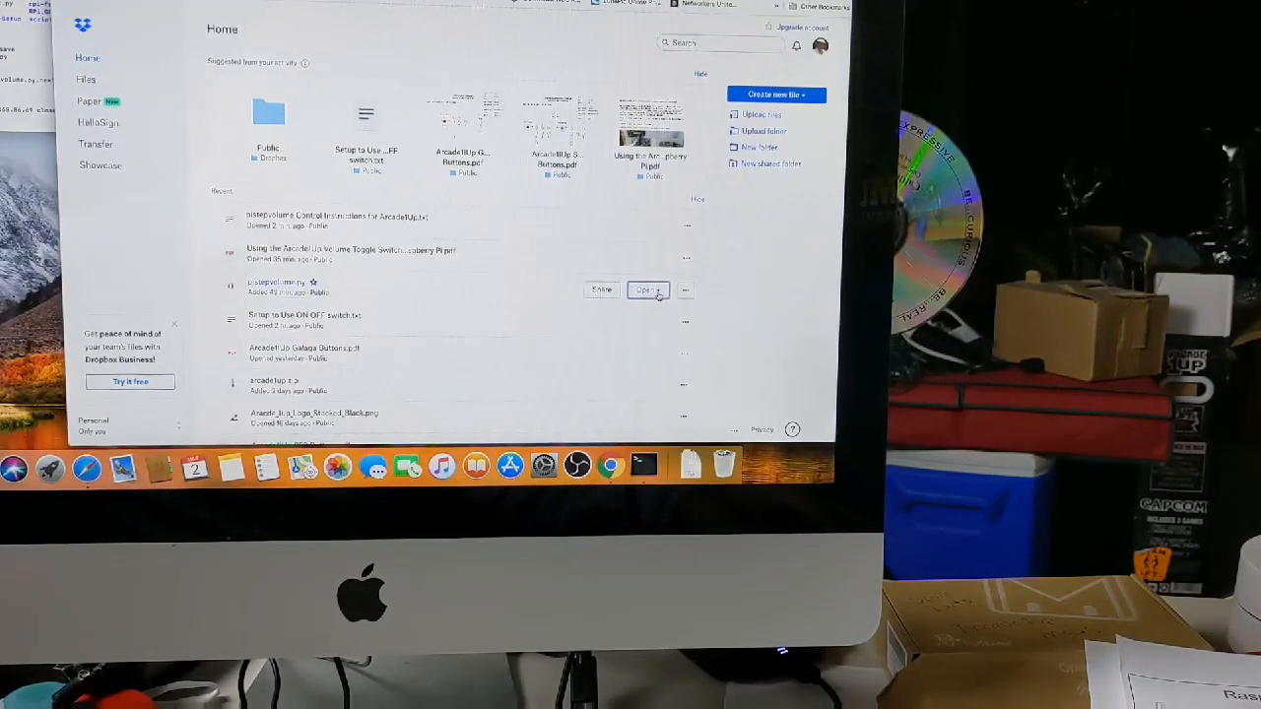
- Download pistepvolume.py from the Dropbox Recent list via its more-actions menu
click(685, 290)
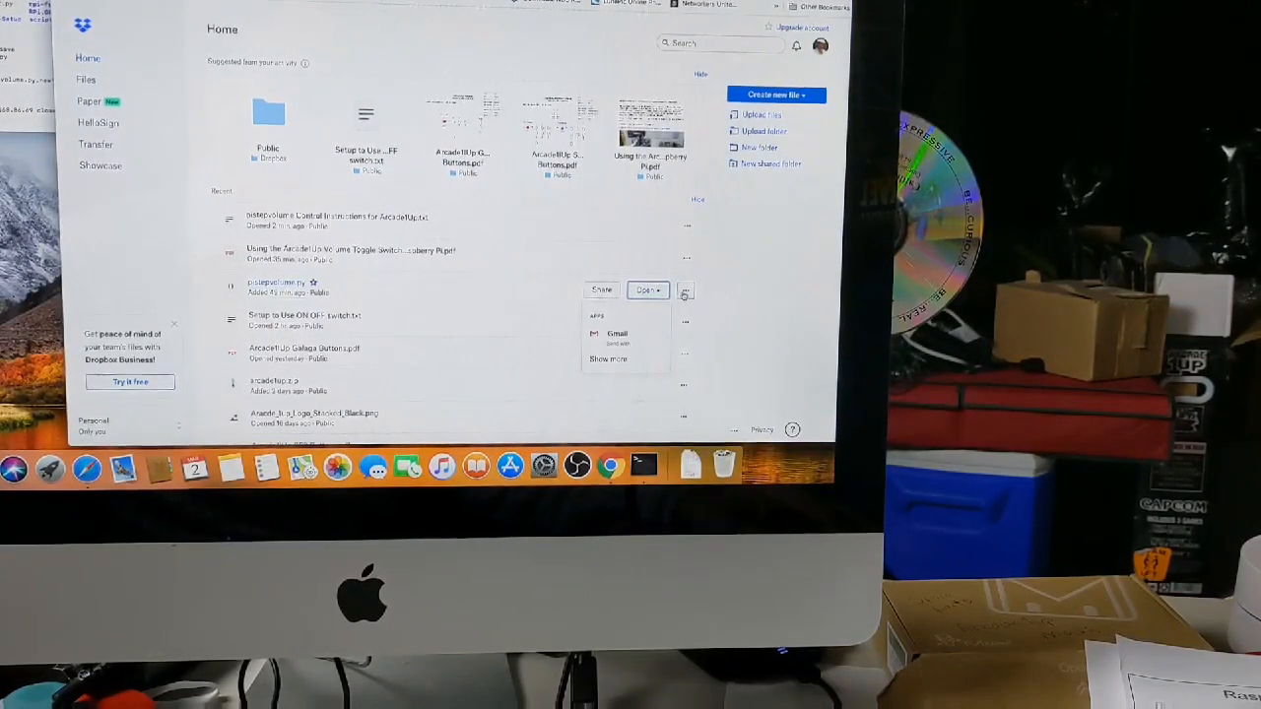
click(685, 289)
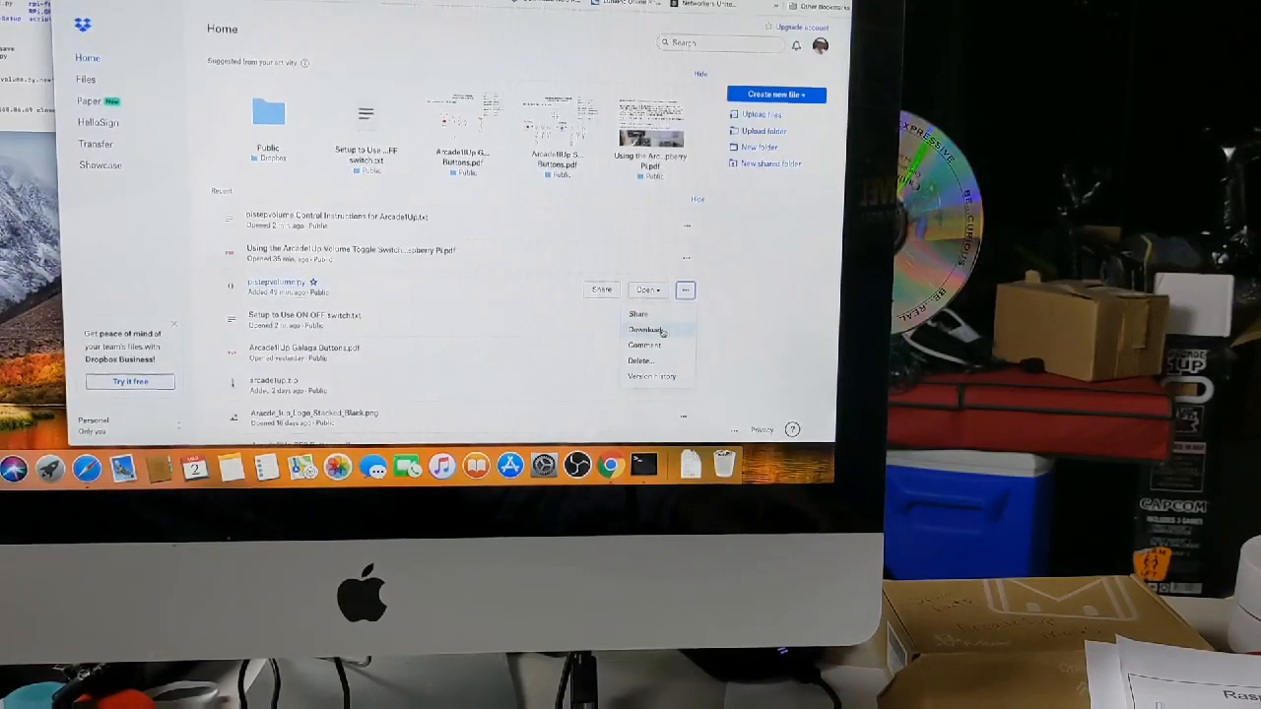
click(644, 329)
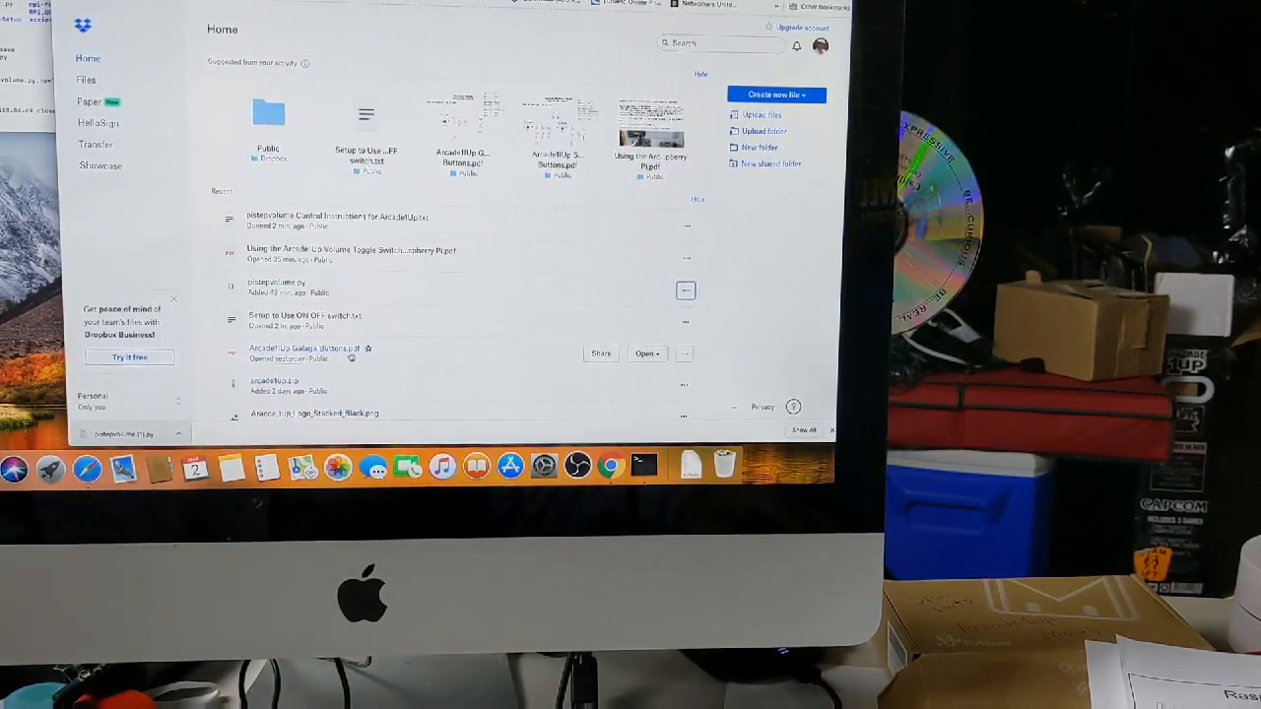
mouse_move(401, 233)
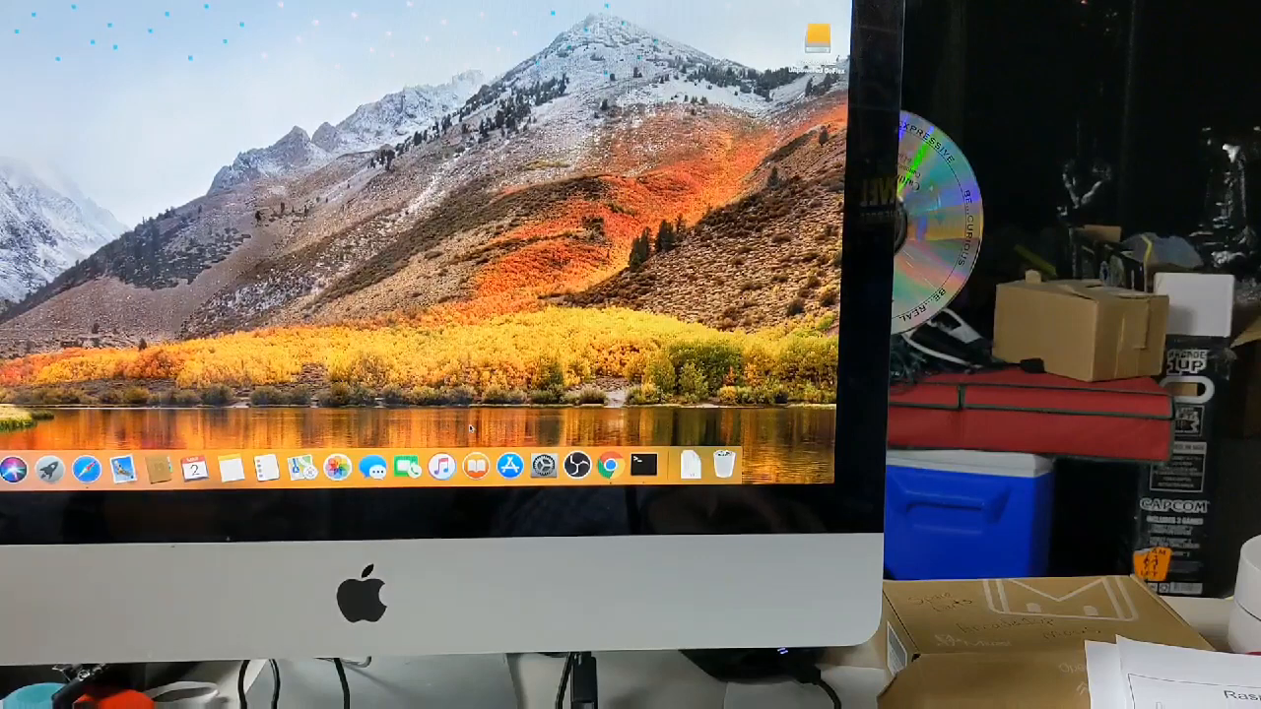
mouse_move(607, 465)
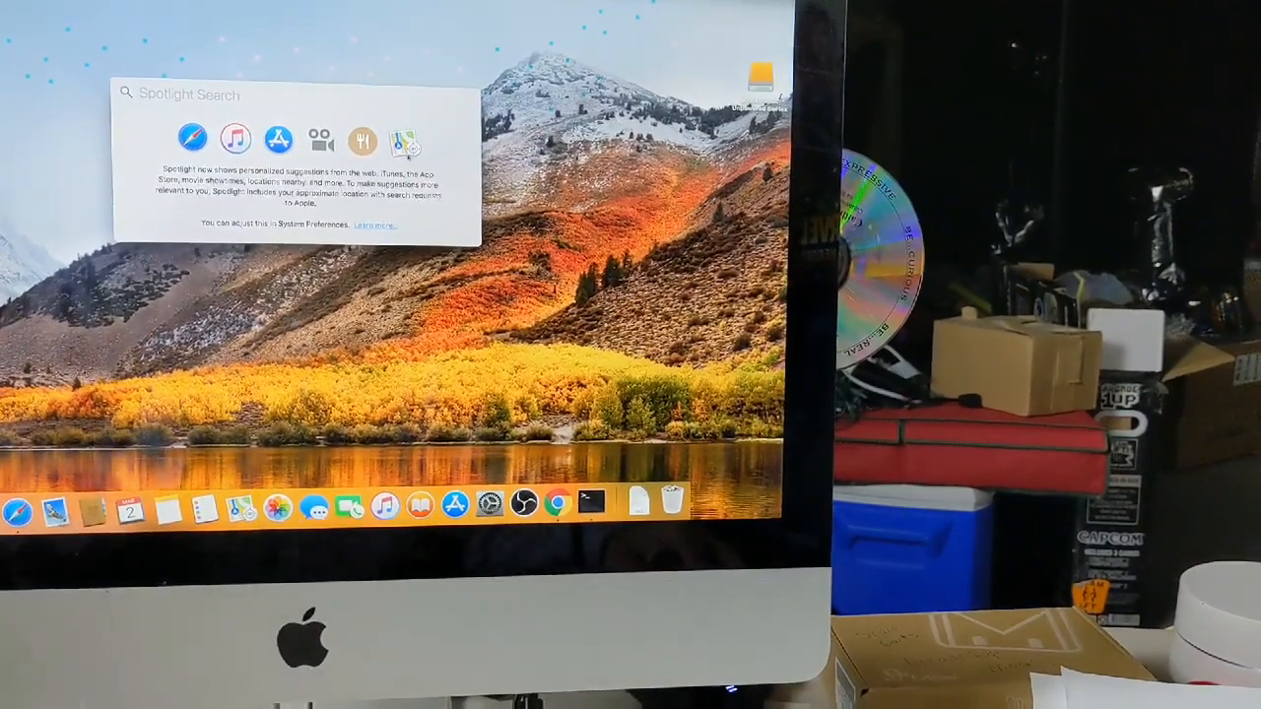
- Search Spotlight for 'terminal' to find the Terminal app
text(terminal)
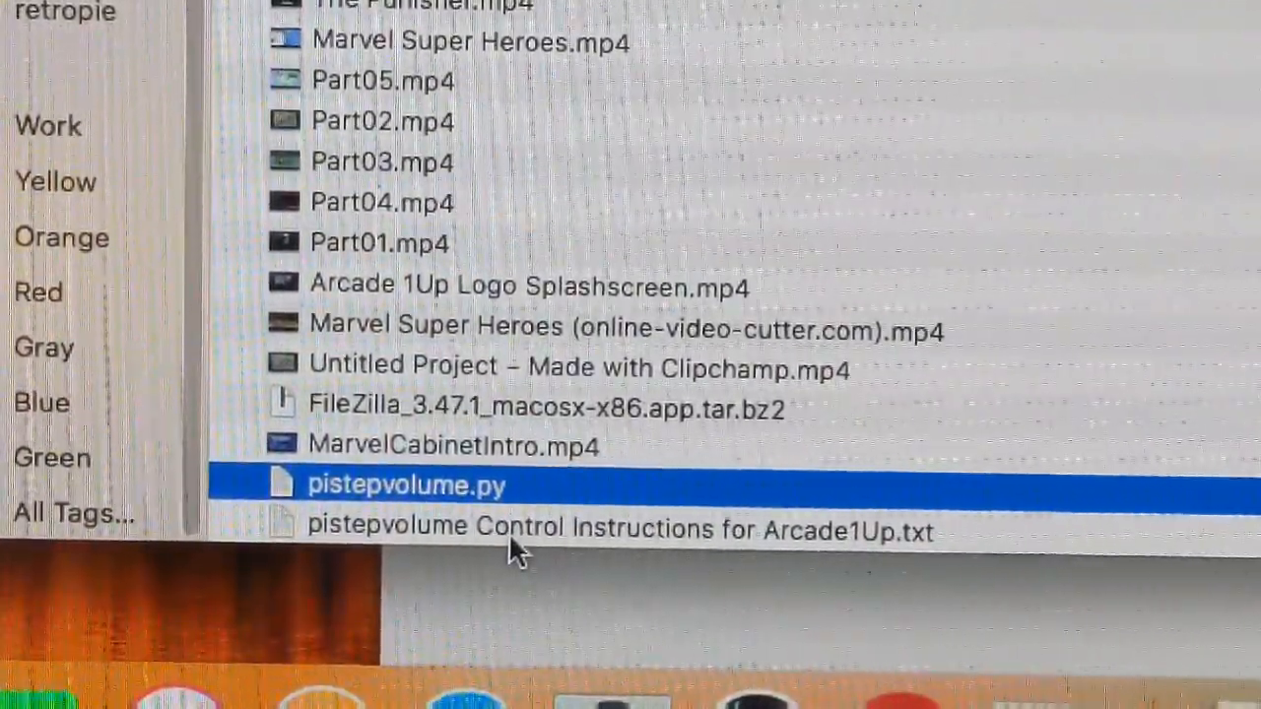
- Open 'pistepvolume Control Instructions for Arcade1Up.txt' from the Finder list
click(518, 530)
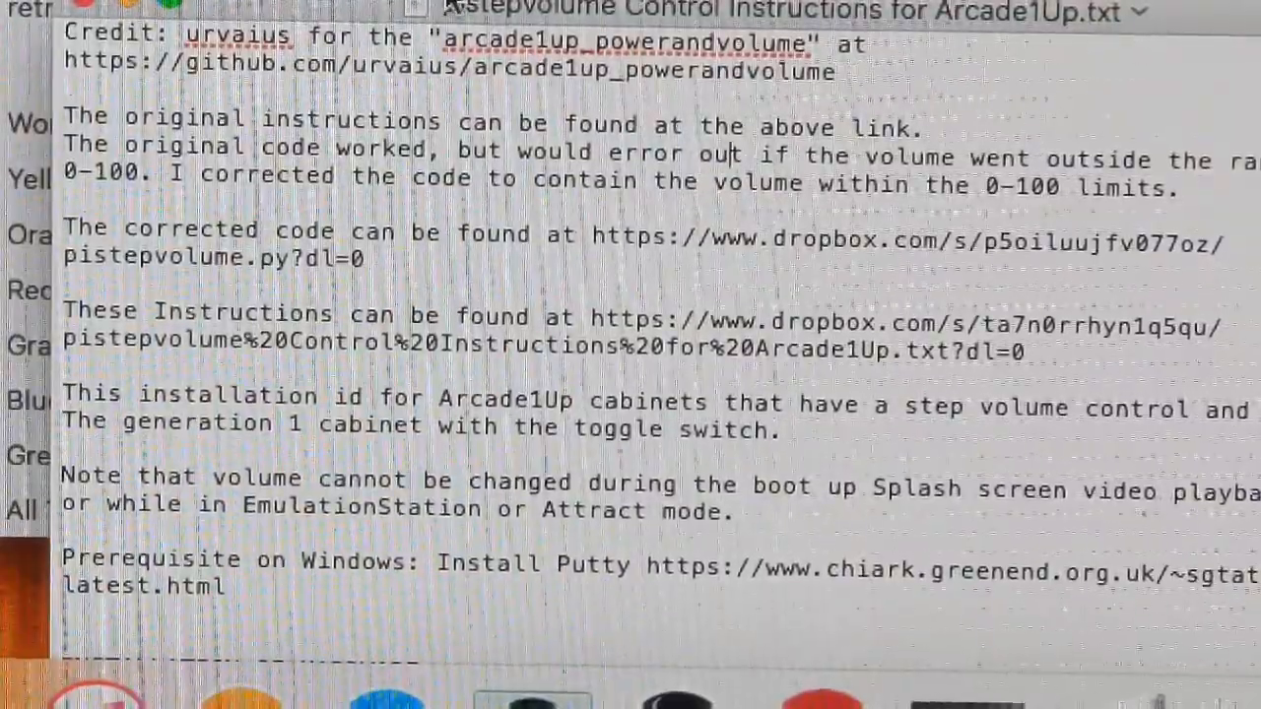
scroll(down, 3)
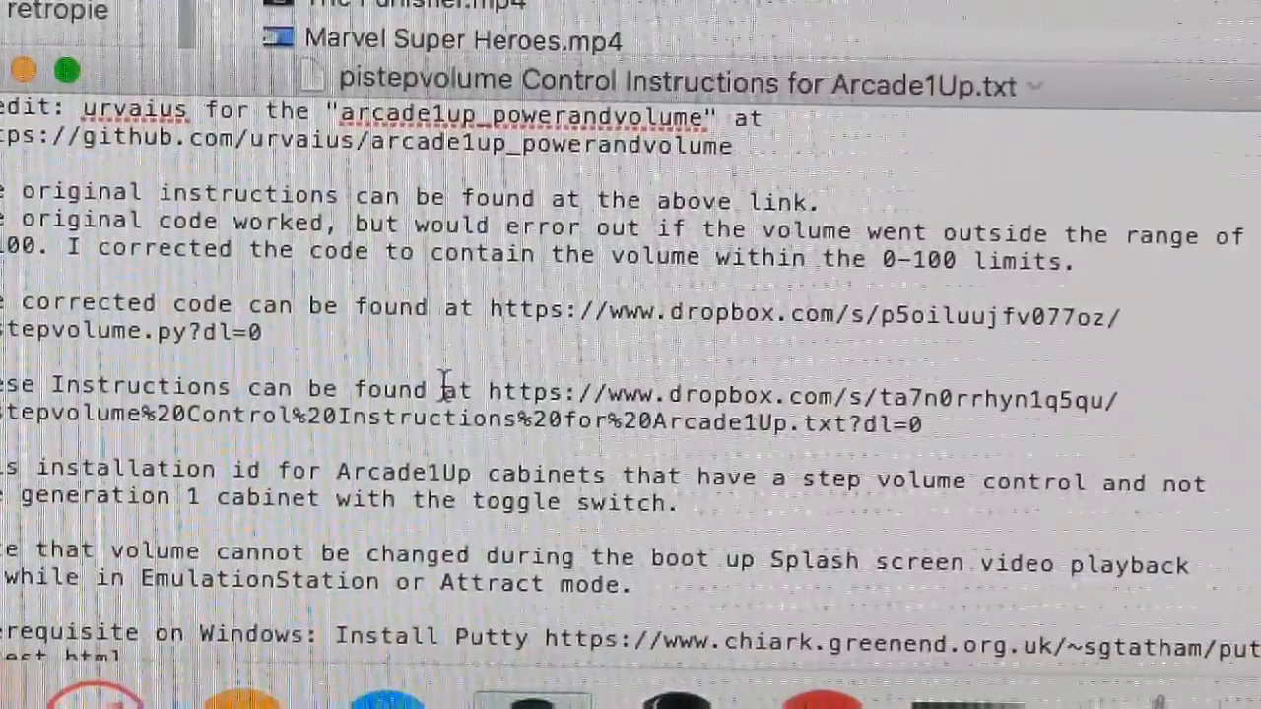
scroll(down, 3)
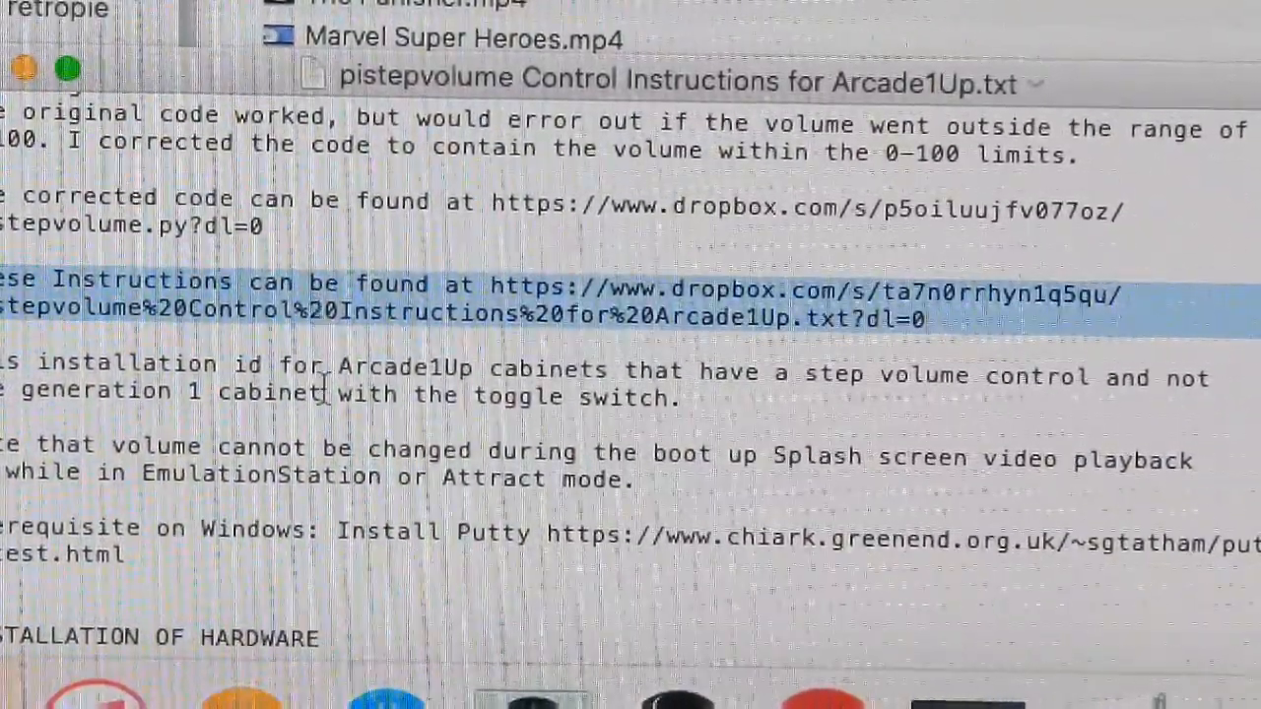
click(300, 368)
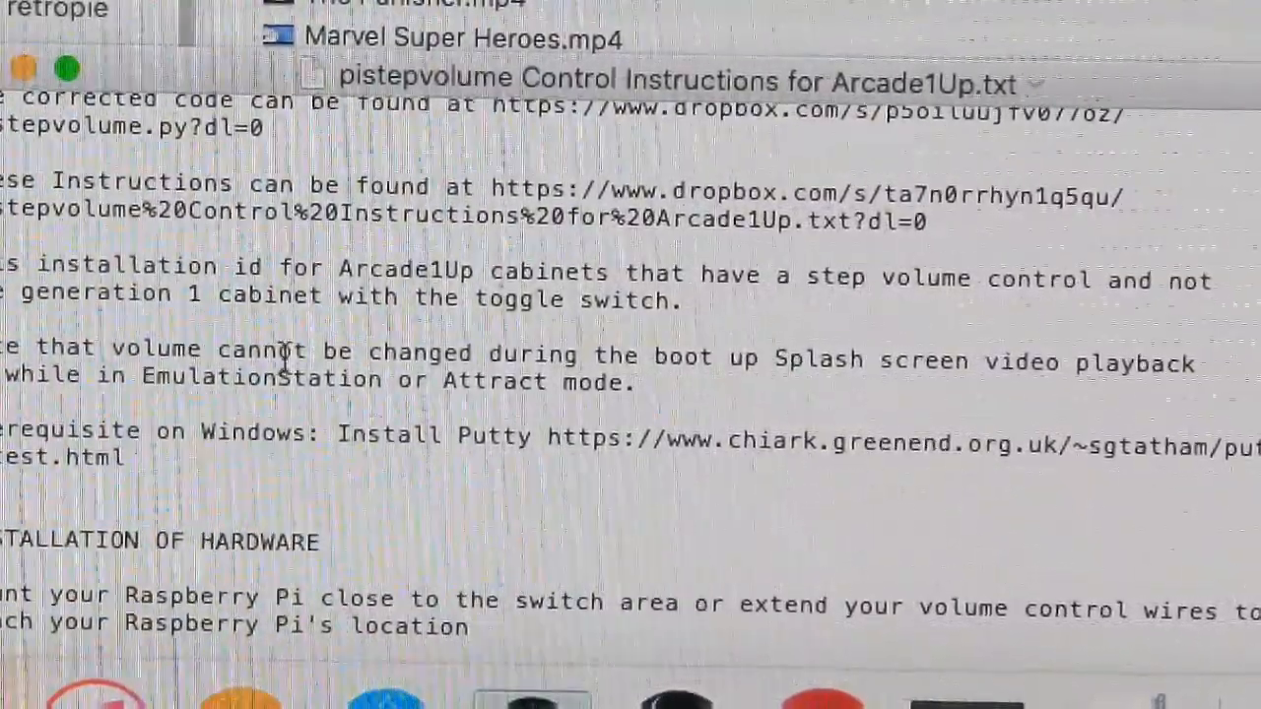
scroll(down, 3)
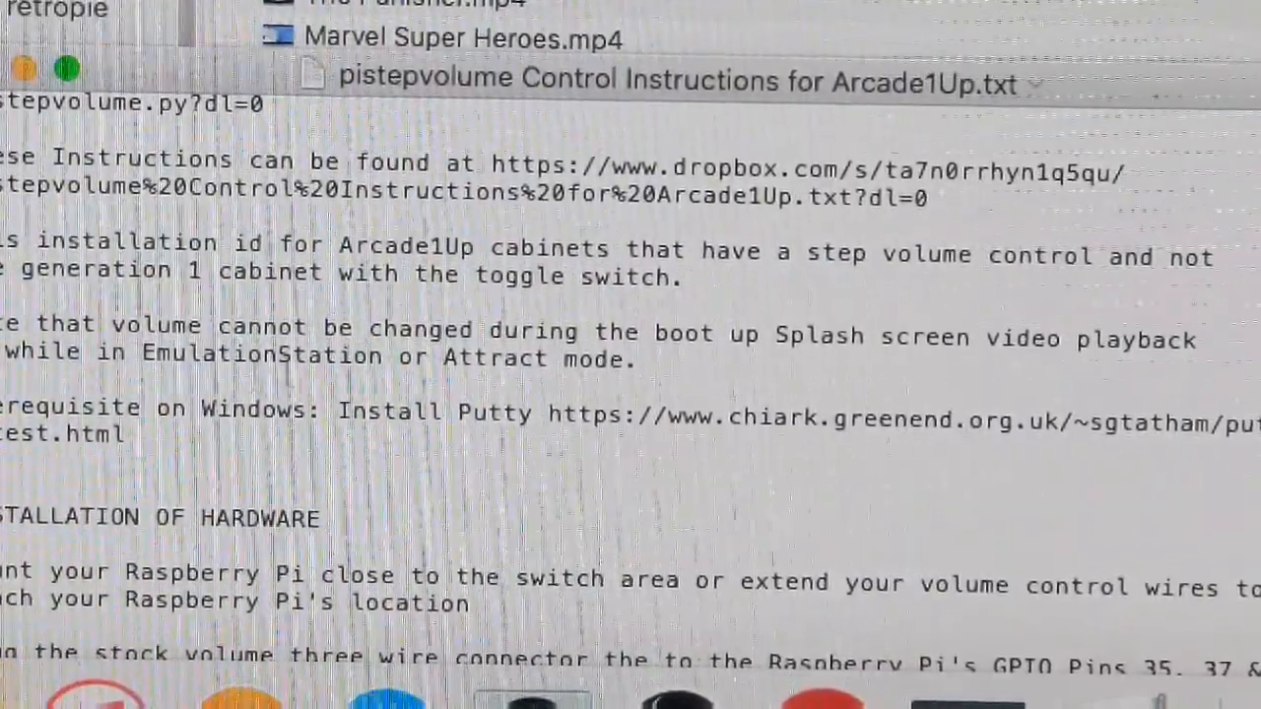
double_click(69, 406)
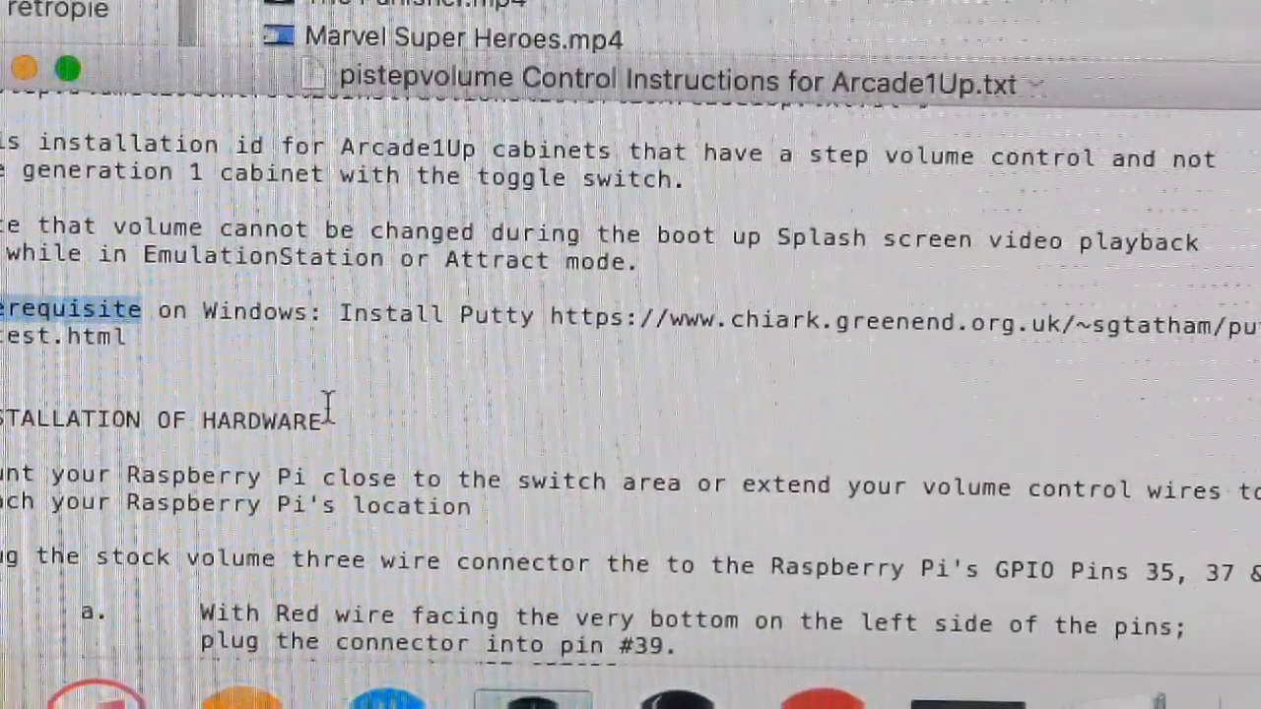
scroll(down, 3)
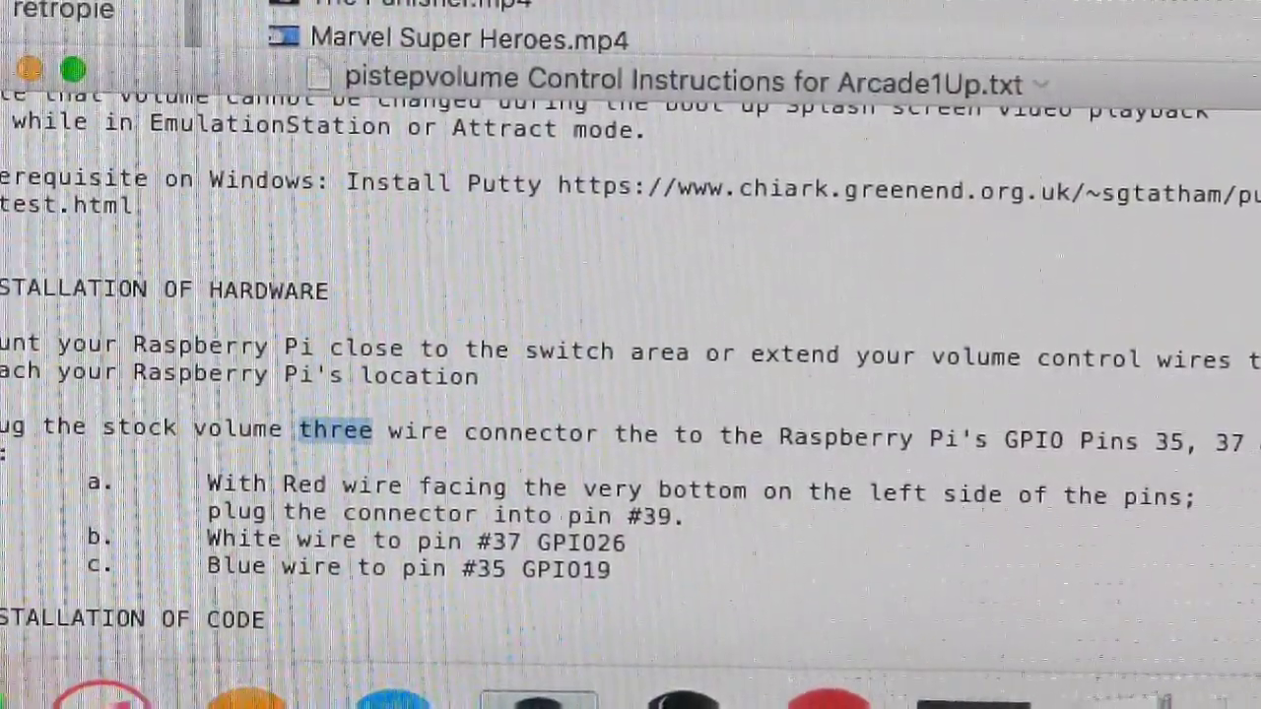
mouse_move(807, 307)
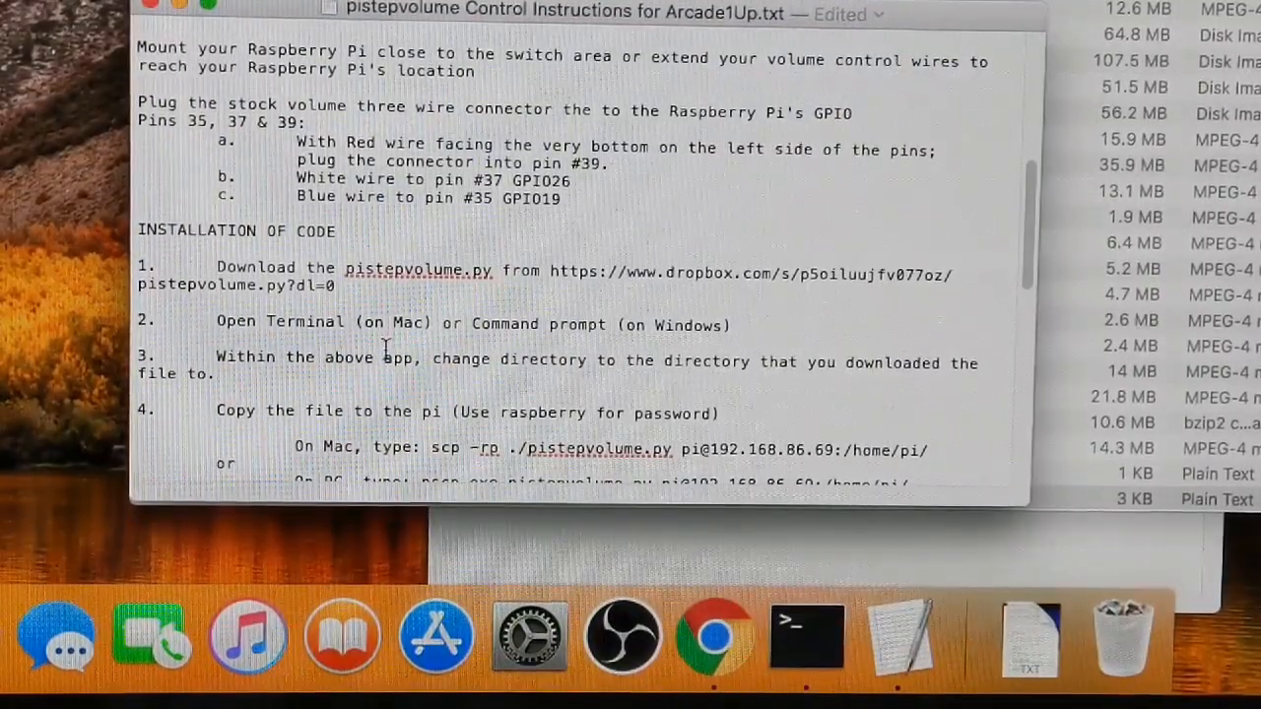
scroll(down, 3)
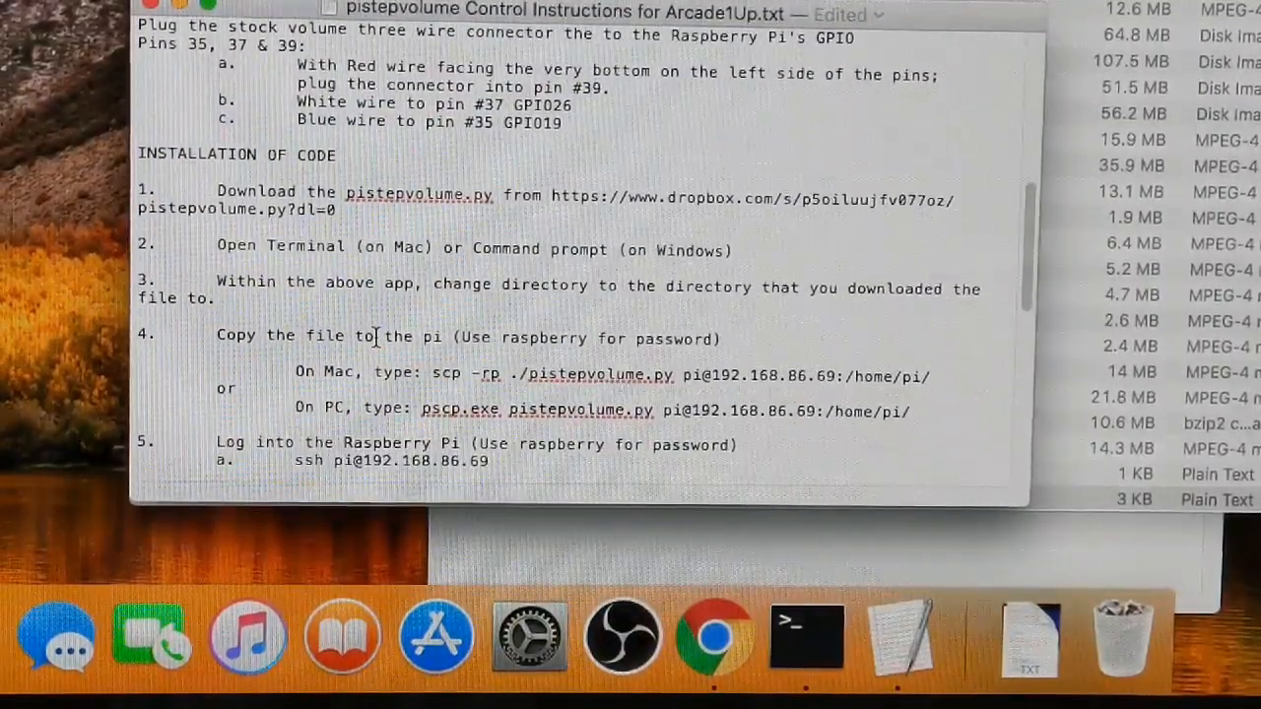
scroll(down, 3)
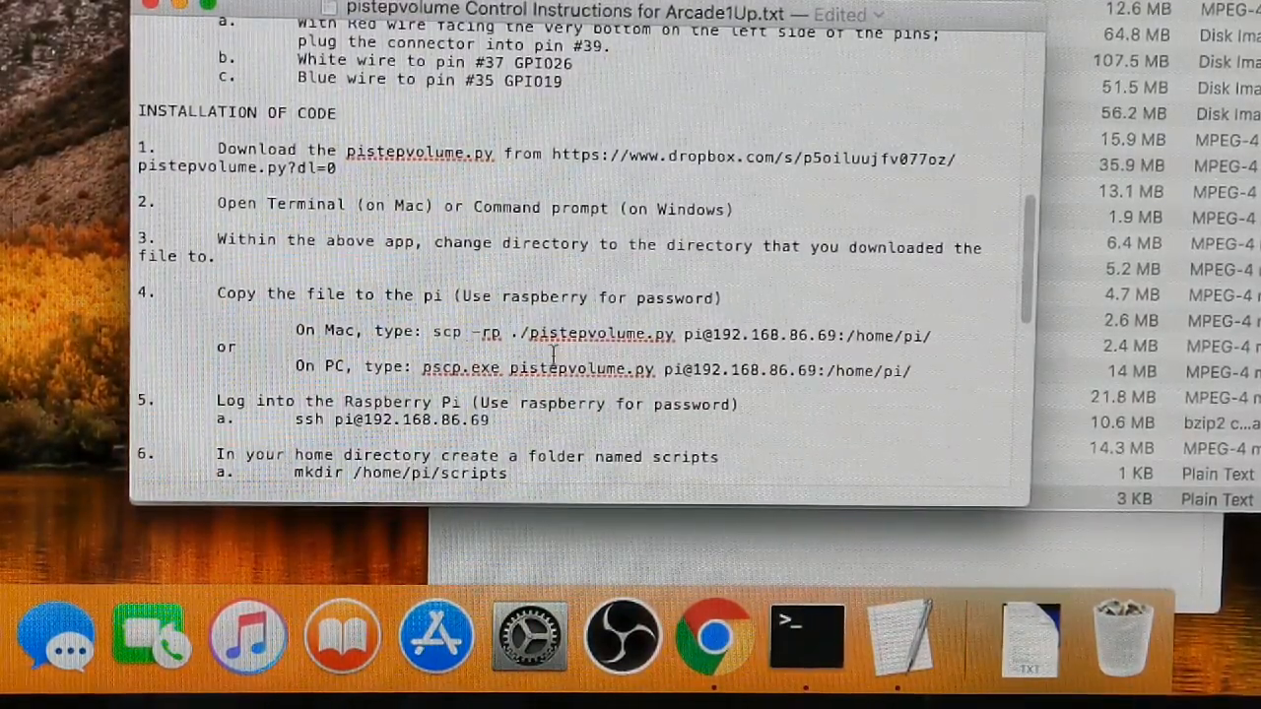
mouse_move(372, 254)
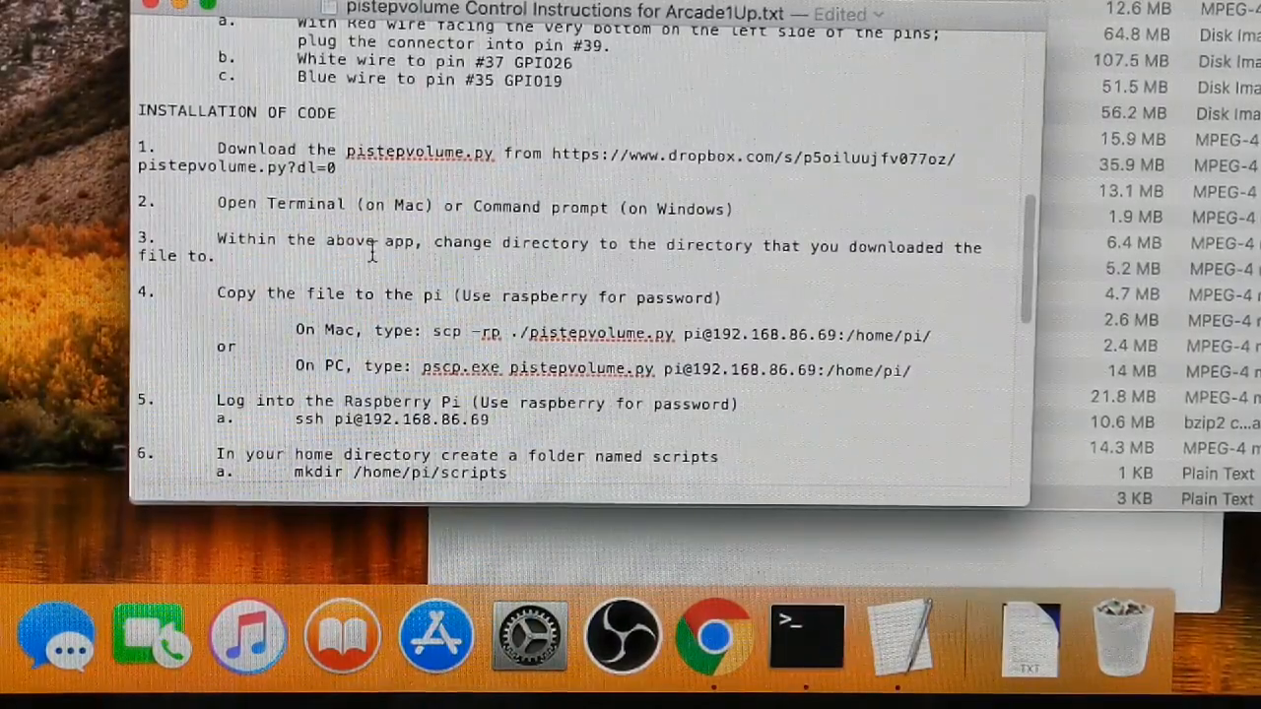
mouse_move(790, 496)
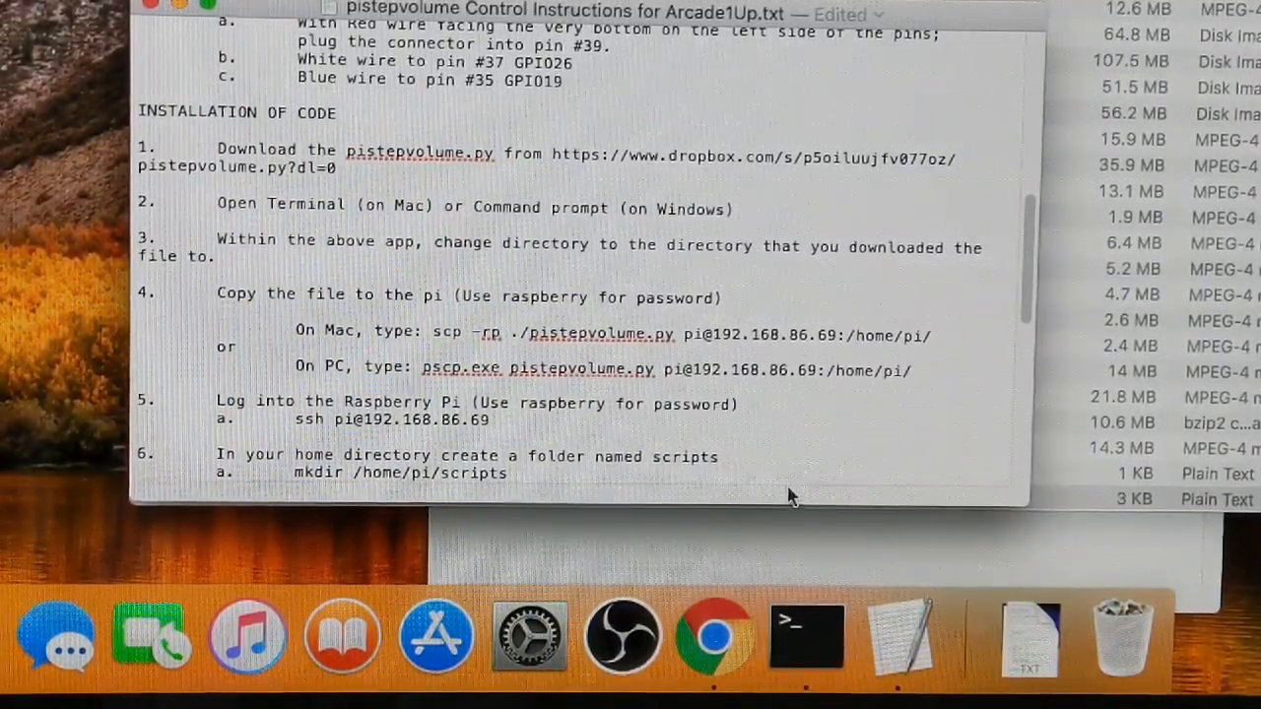
- Start a new Terminal window and begin changing into the Downloads folder with cd Downlo..
click(804, 634)
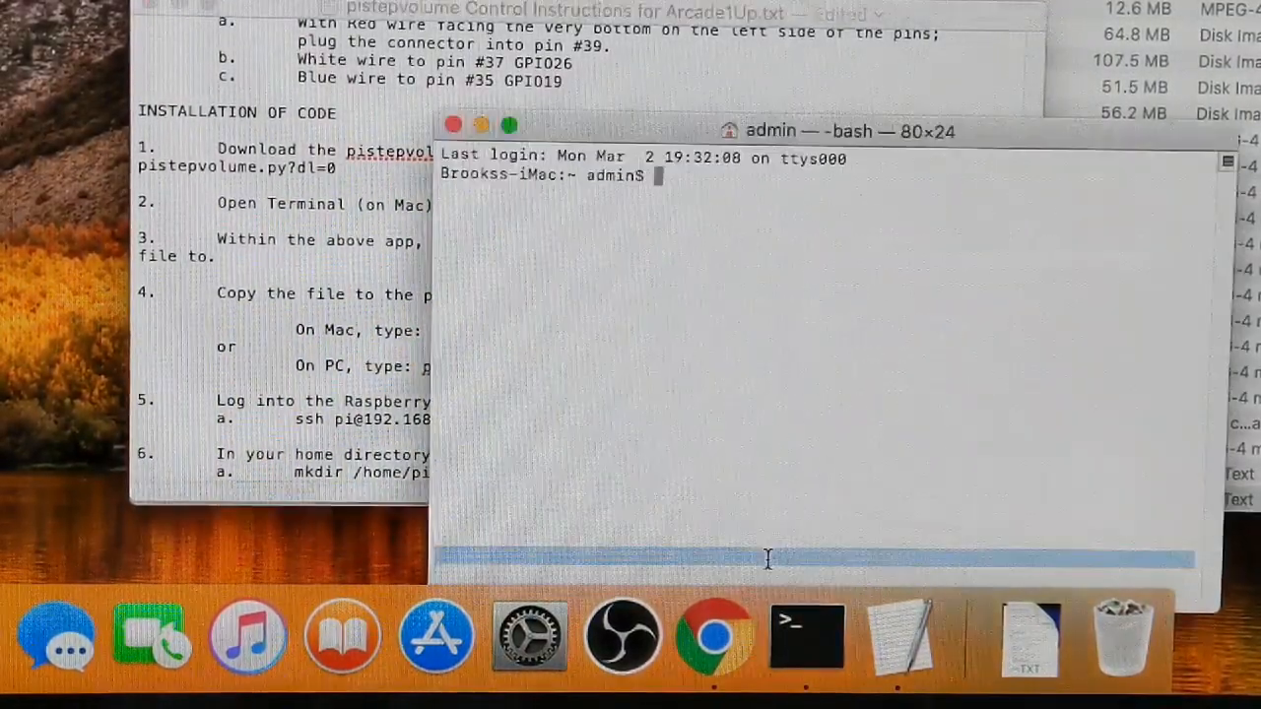
mouse_move(643, 208)
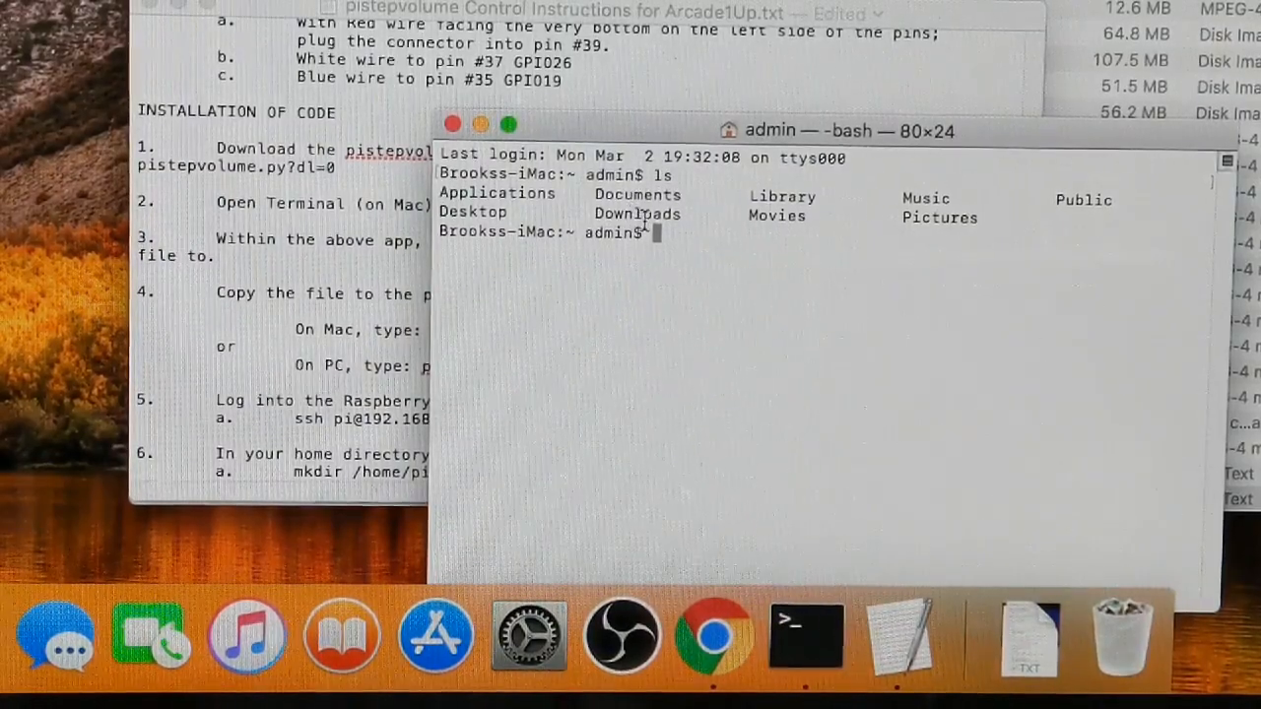
text(cd)
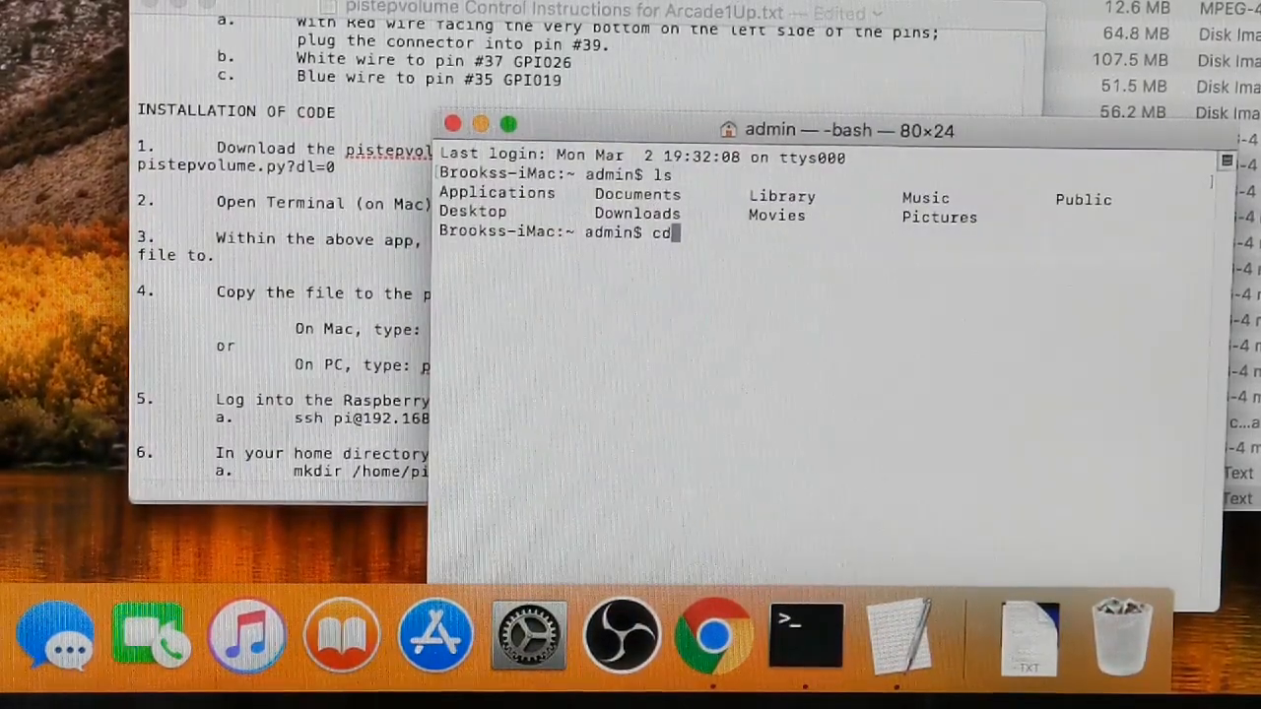
text(Downlo)
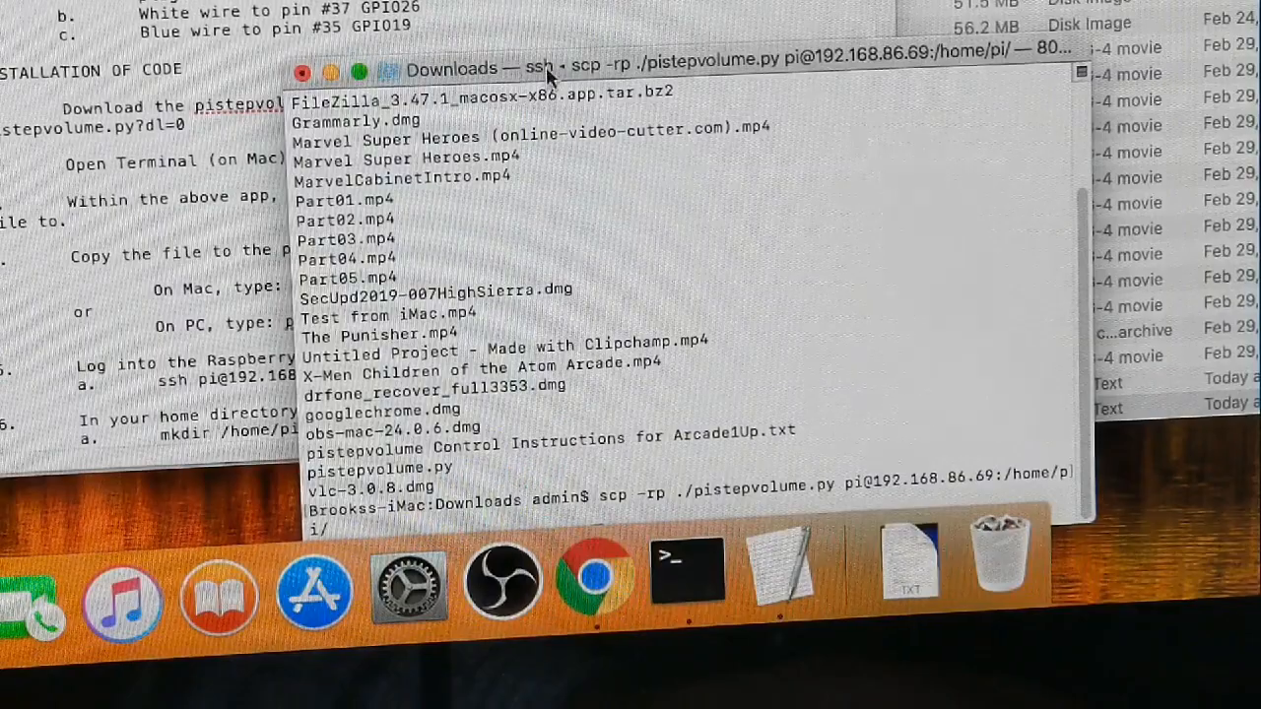
key(Enter)
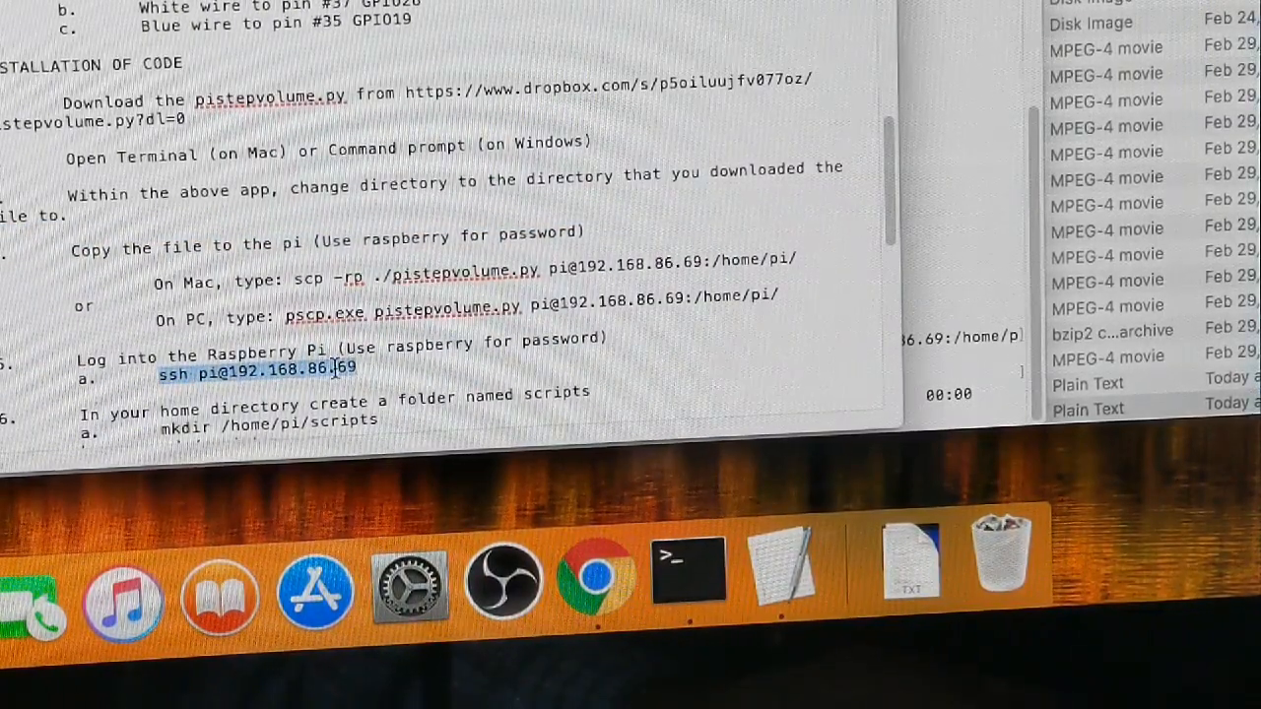
right_click(252, 370)
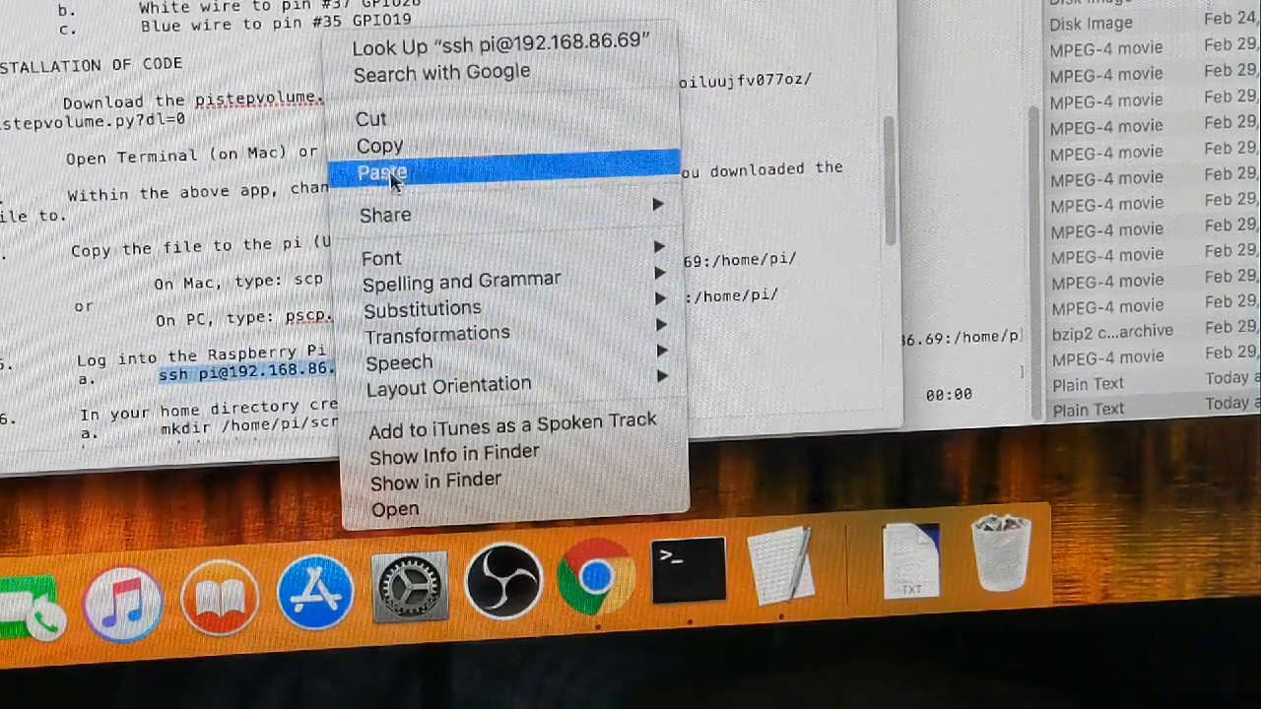
click(382, 173)
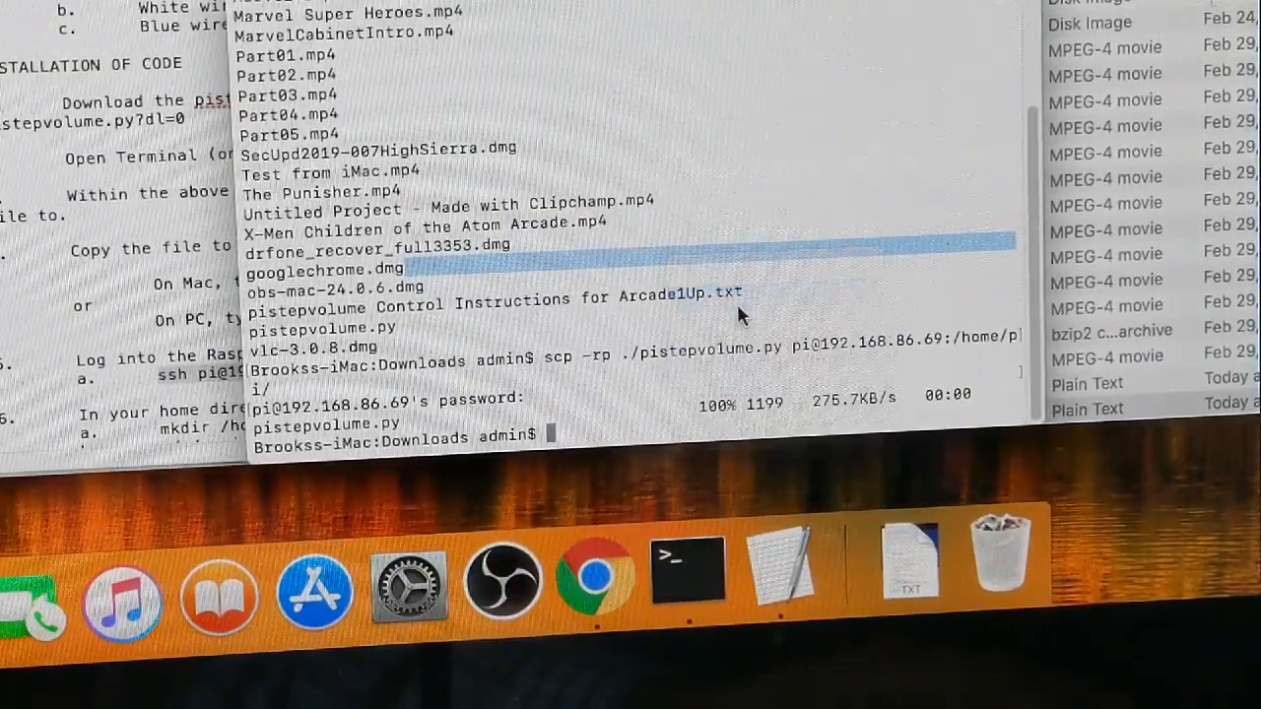
text(ssh pi@192.168.86.69)
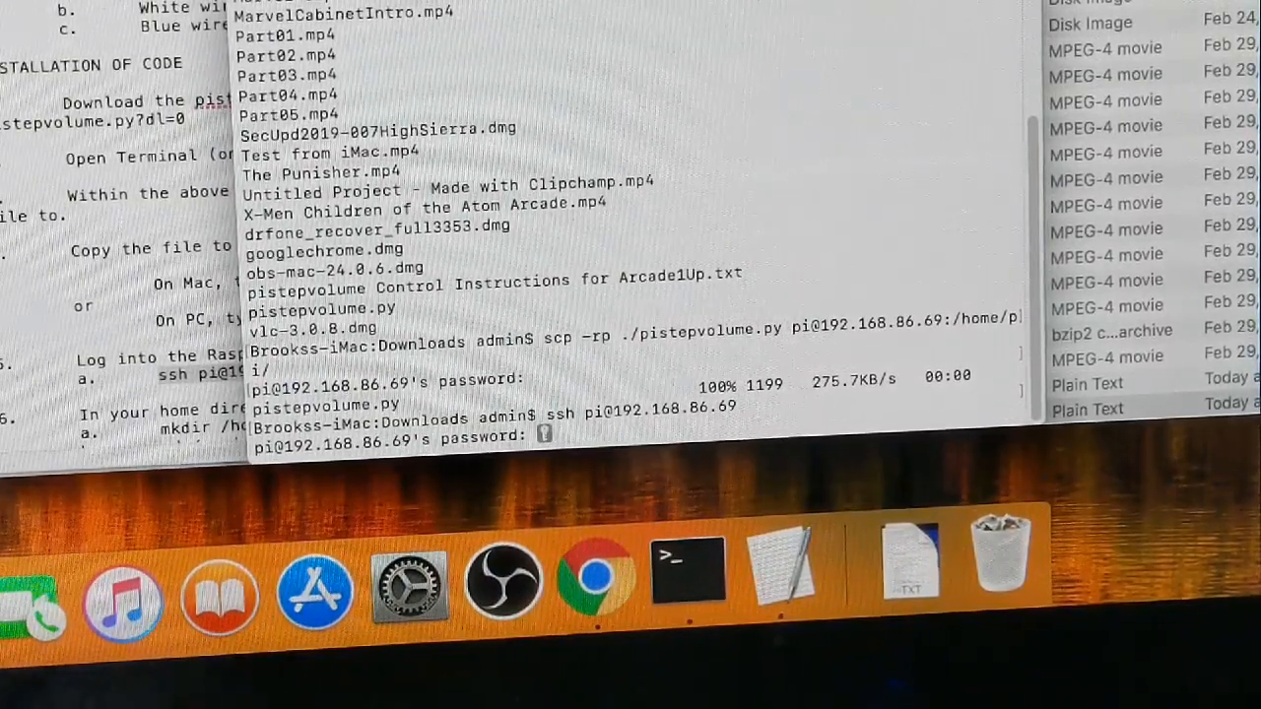
key(Enter)
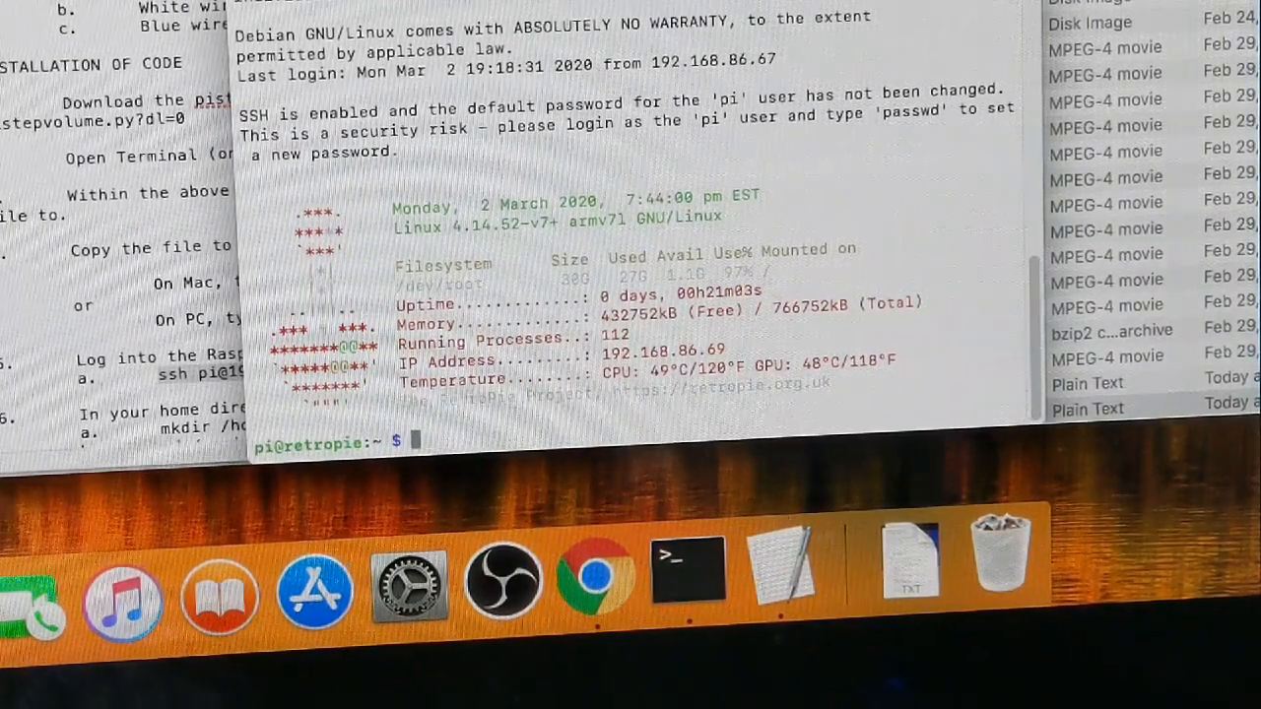
text(ls)
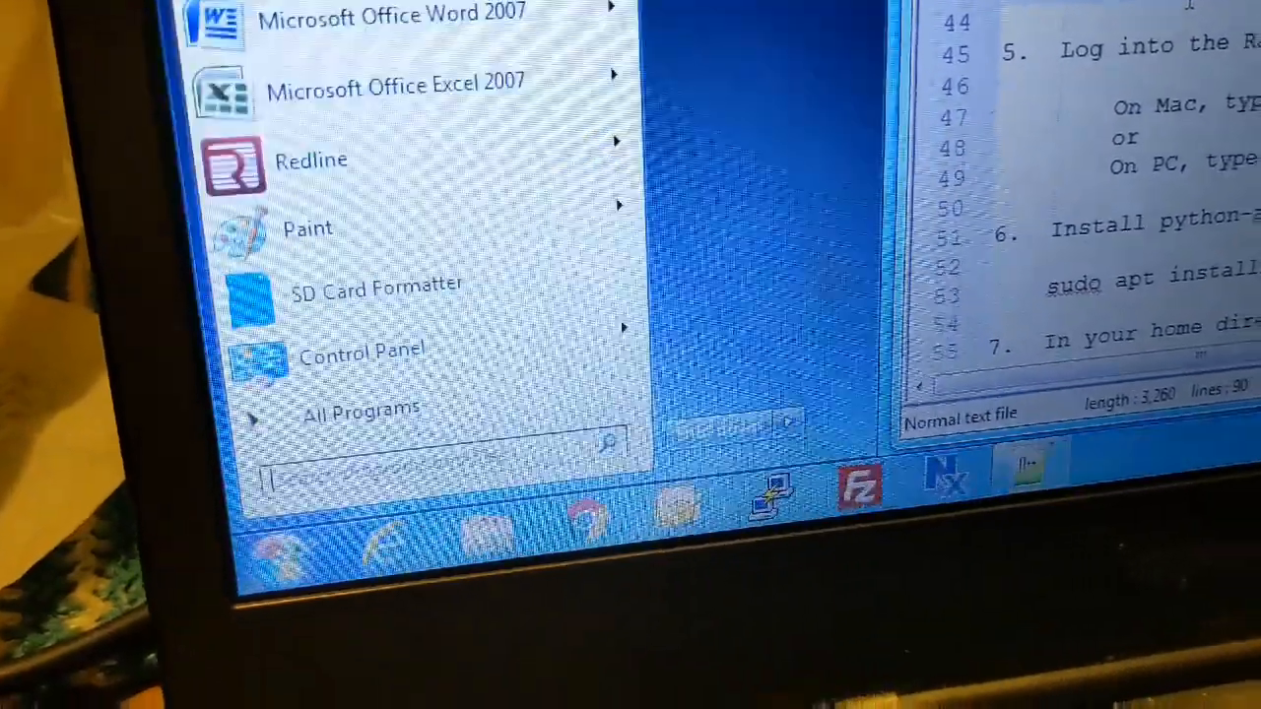
- Launch Command Prompt via cmd, list the folder with dir and start cd into Downloads
text(cm)
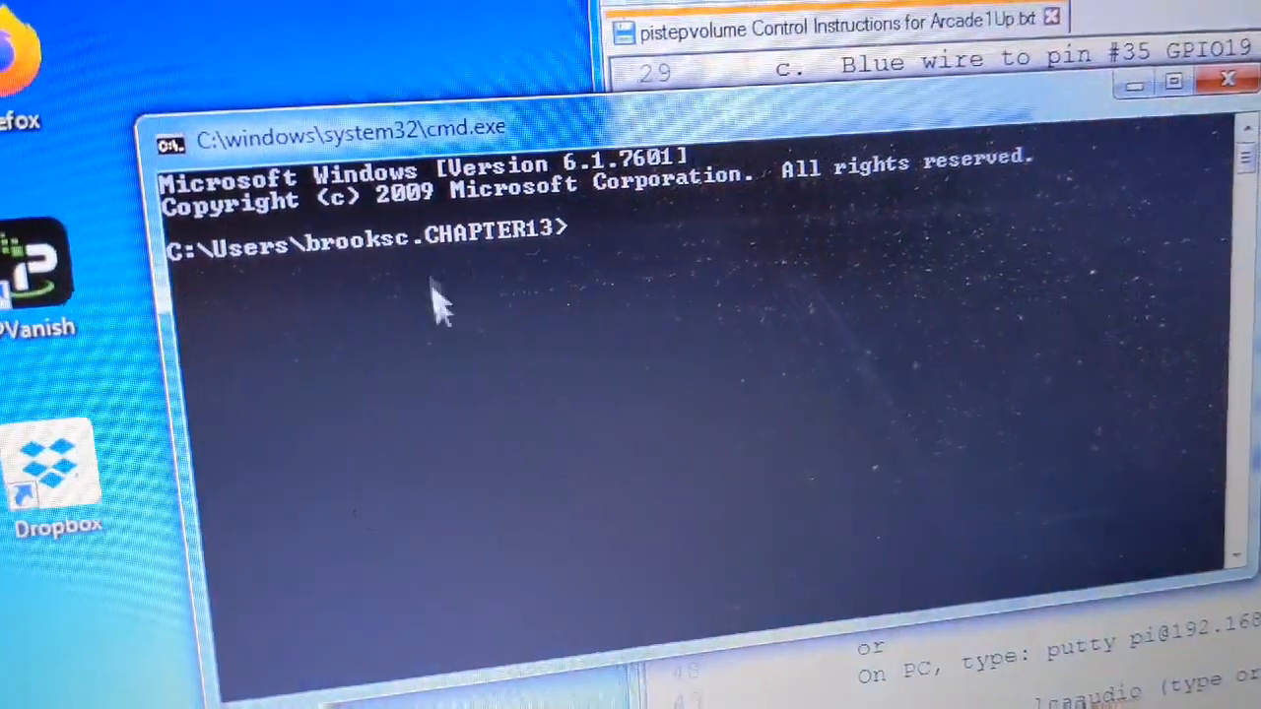
text(dir)
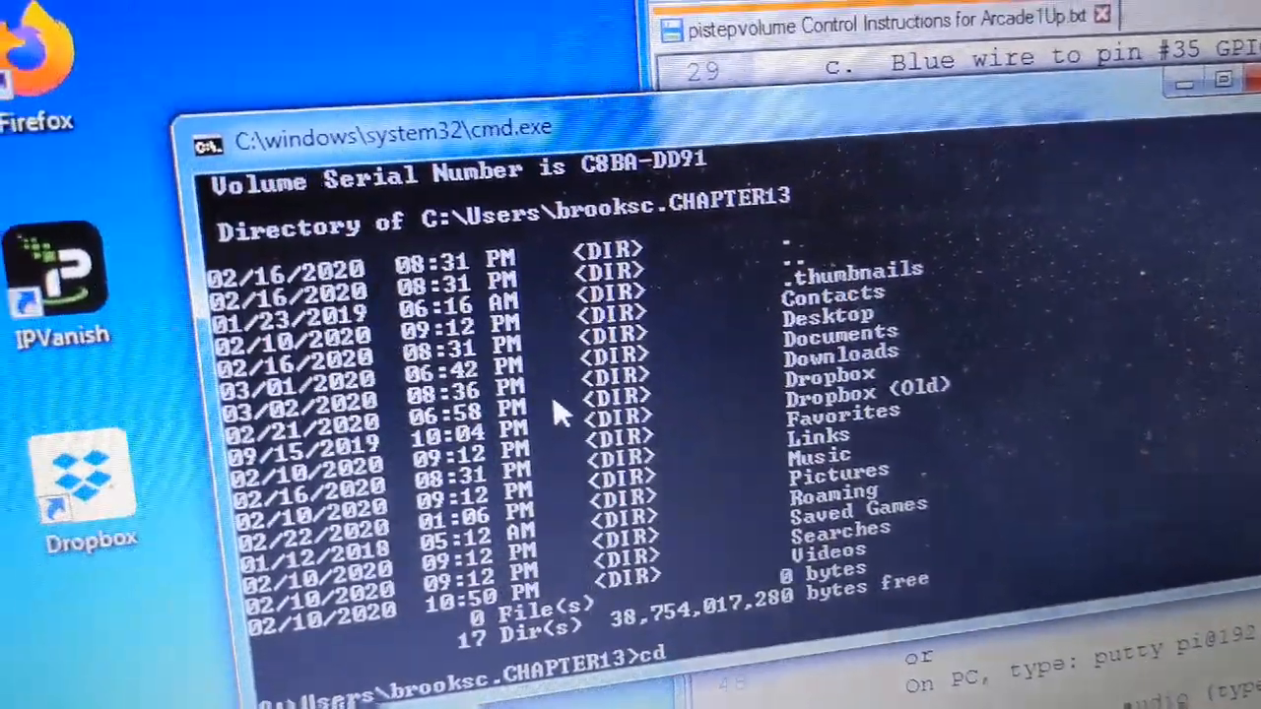
text(Dow)
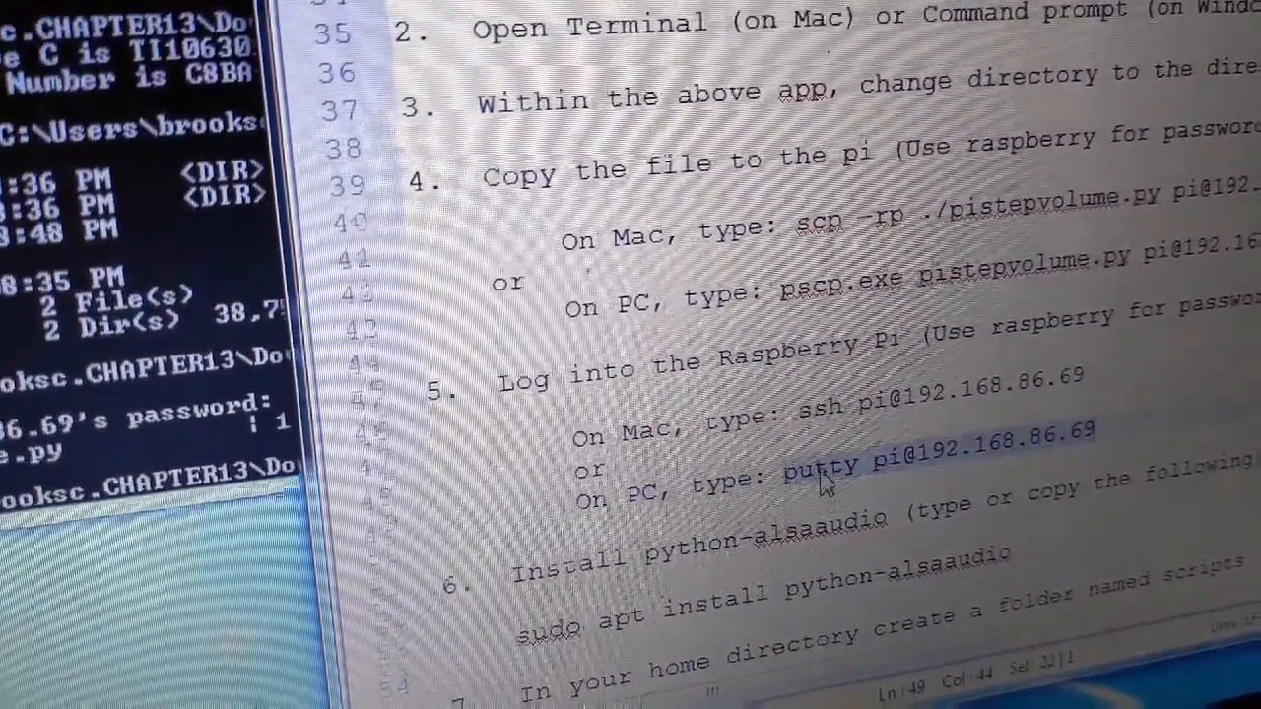
right_click(824, 479)
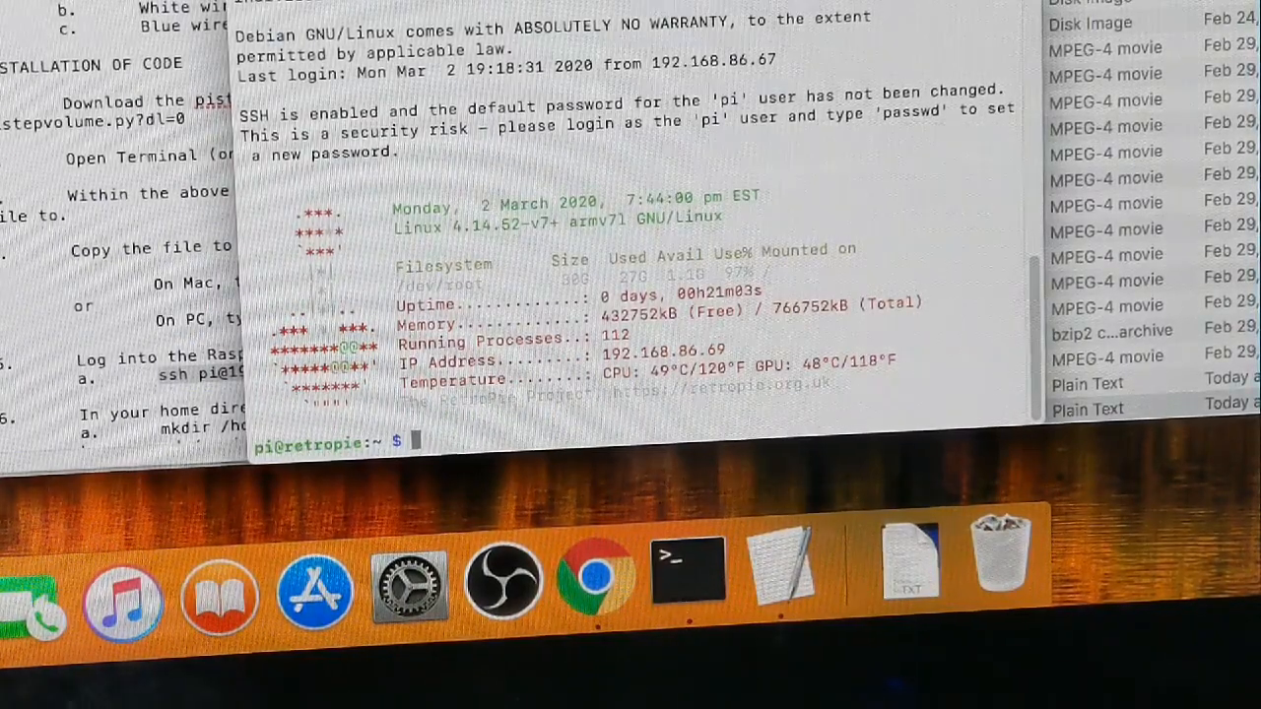
- Run ls on the Pi to confirm pistepvolume.py and the scripts folder arrived
text(ls)
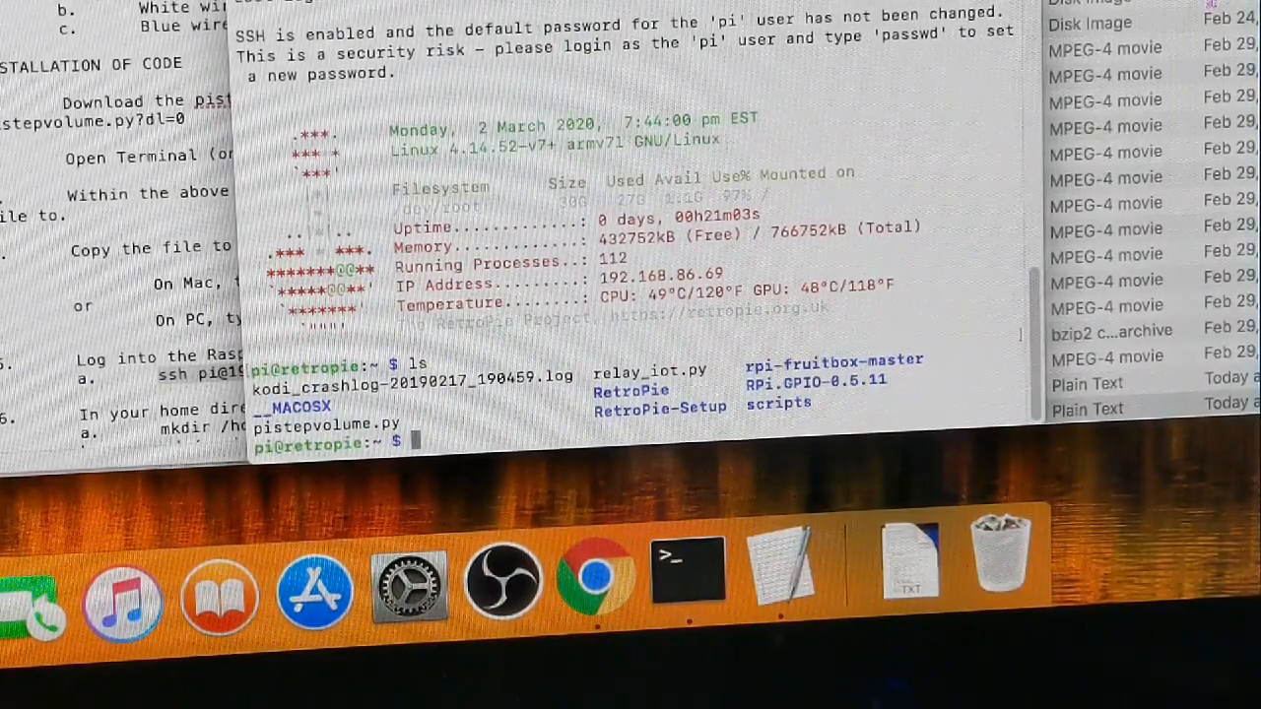
mouse_move(505, 587)
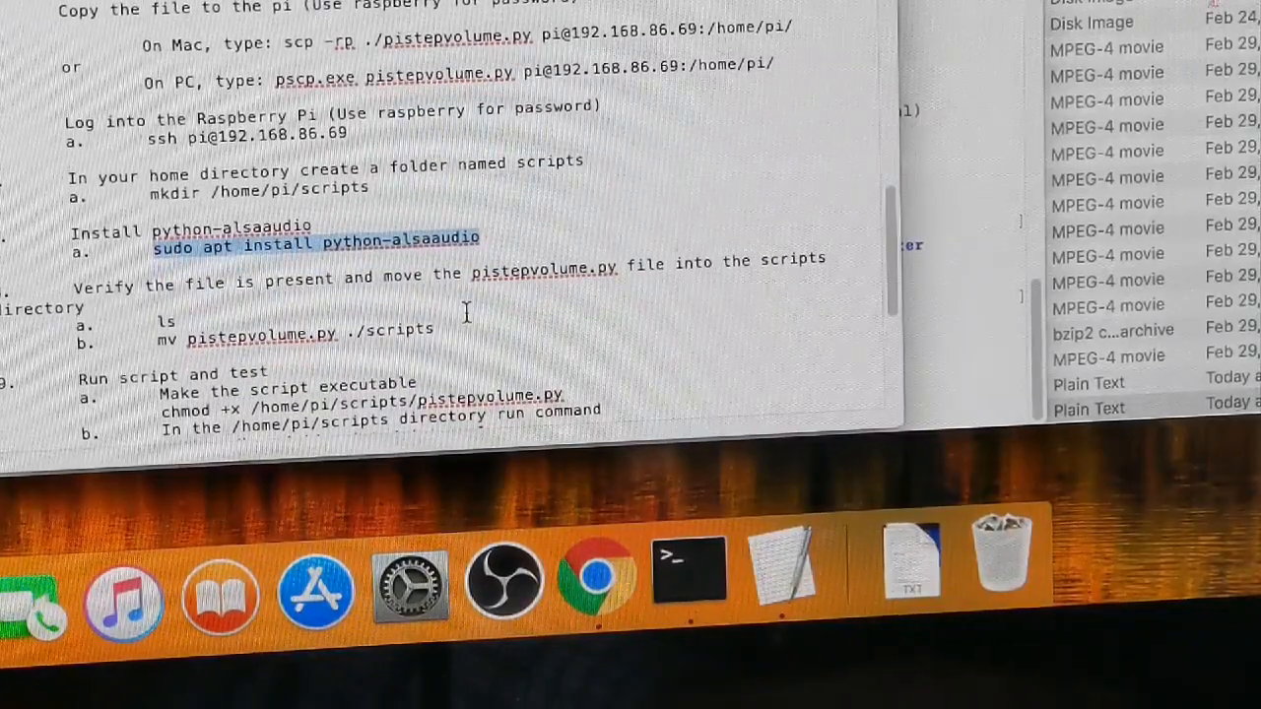
scroll(down, 3)
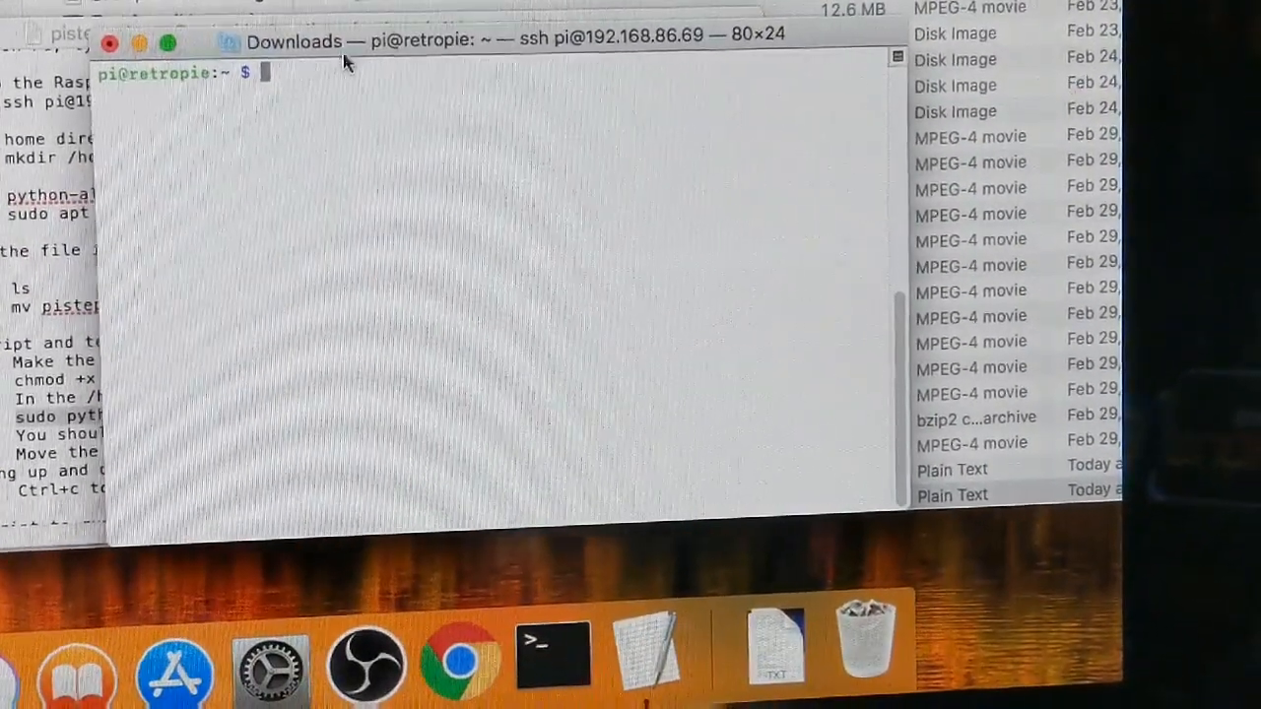
- Paste the copied setup command at the Pi prompt using the right-click Paste option
right_click(375, 200)
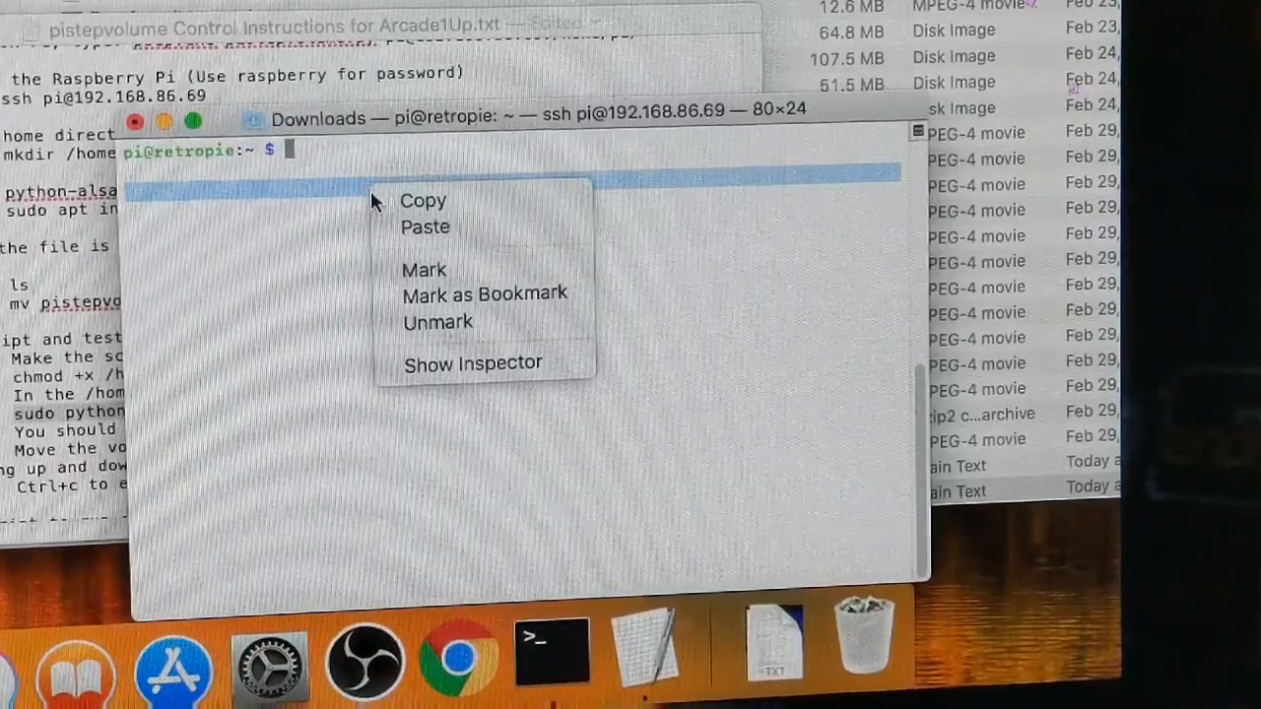
mouse_move(426, 229)
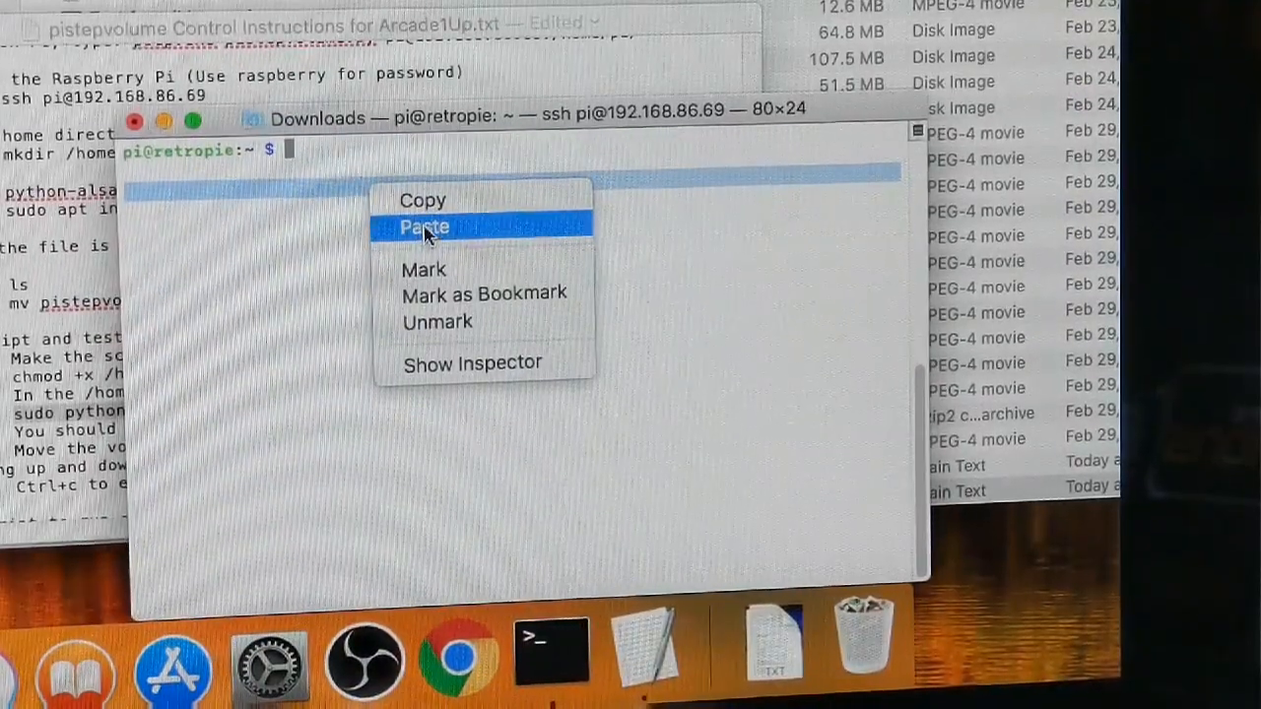
click(423, 226)
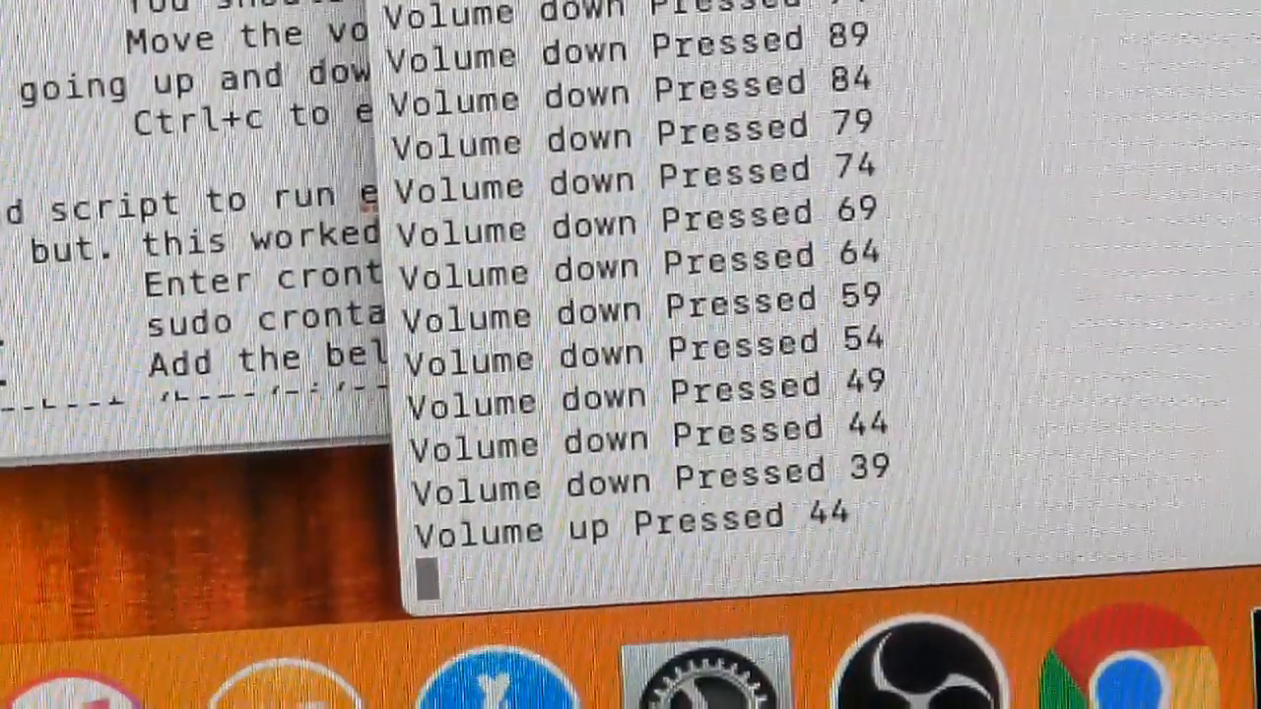
- Stop the volume test with Ctrl+C and run sudo crontab -e to edit the root crontab
key(ctrl+c)
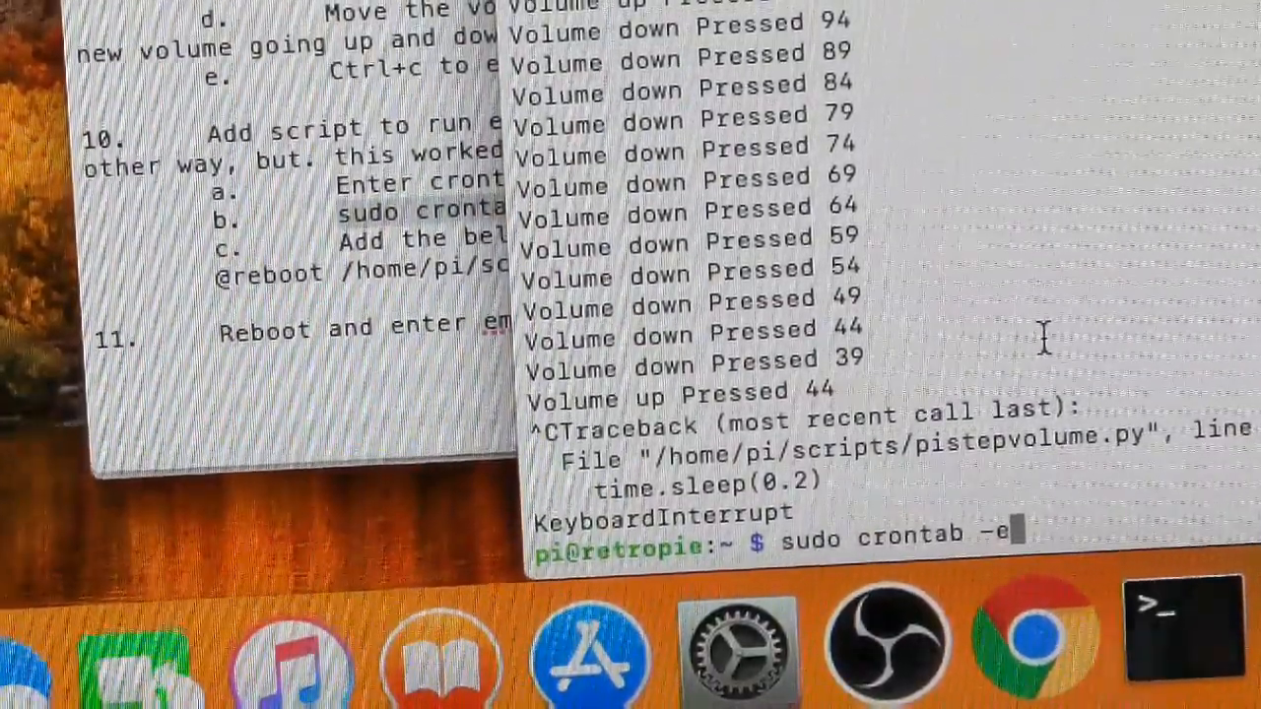
key(Enter)
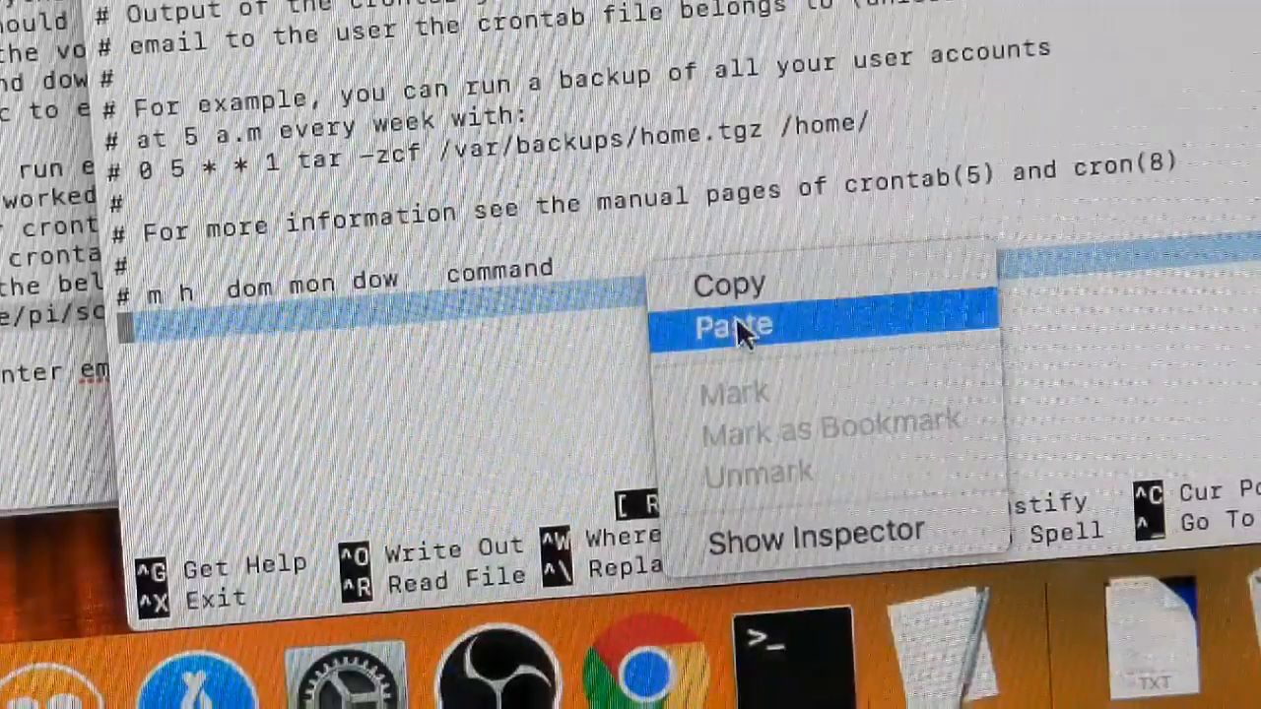
click(733, 323)
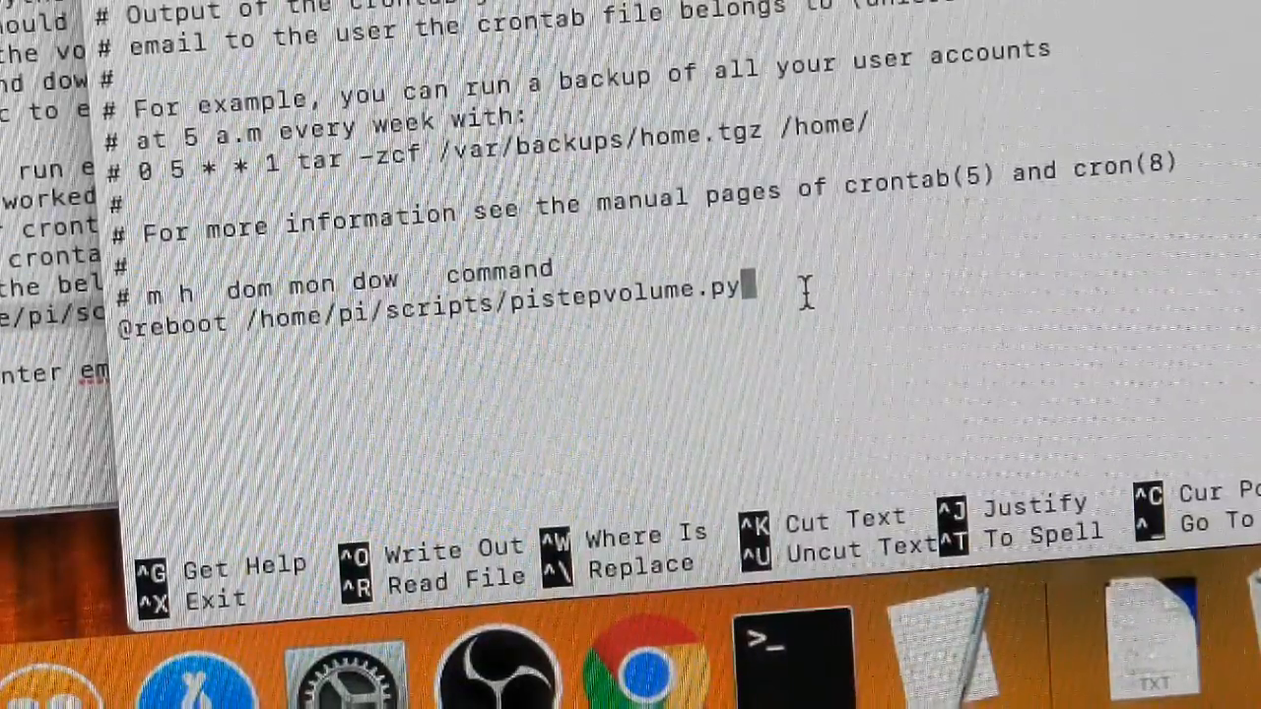
key(ctrl+o)
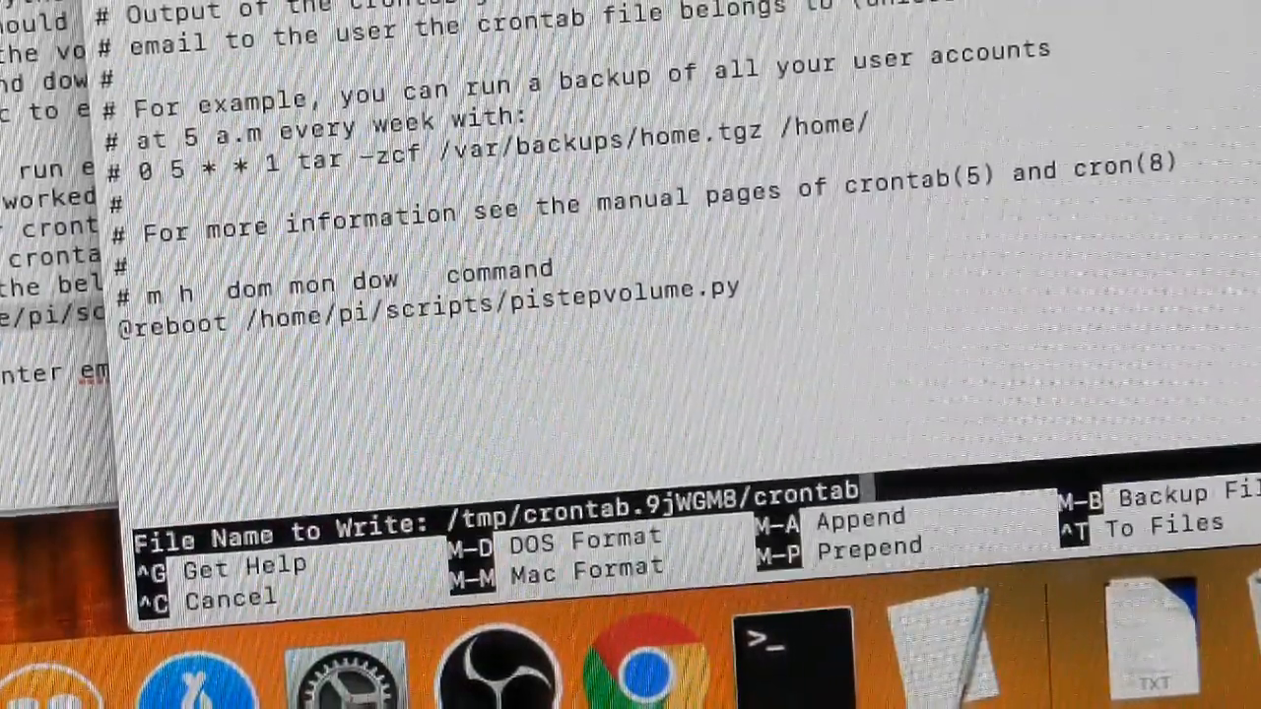